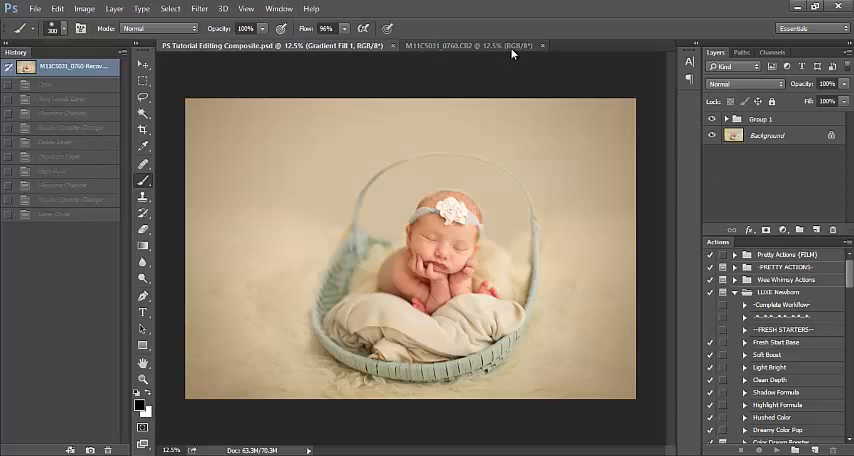
- Compare the finished edit with the original photo, then delete the Group 1 edit group
left_click(450, 44)
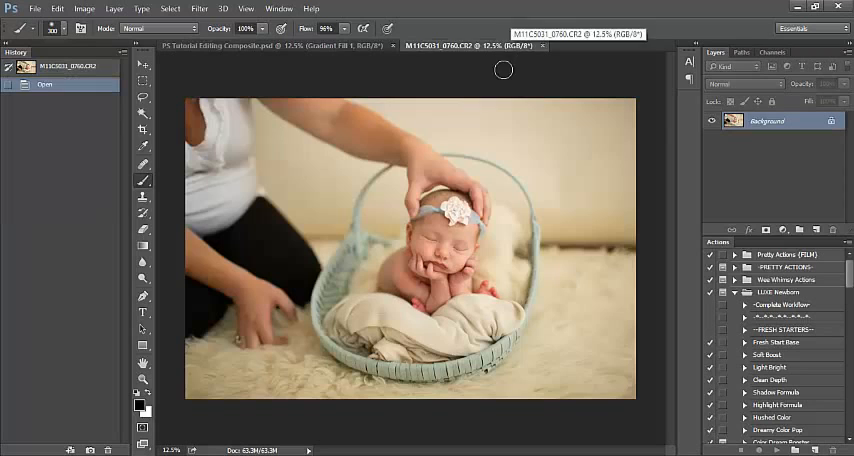
mouse_move(344, 92)
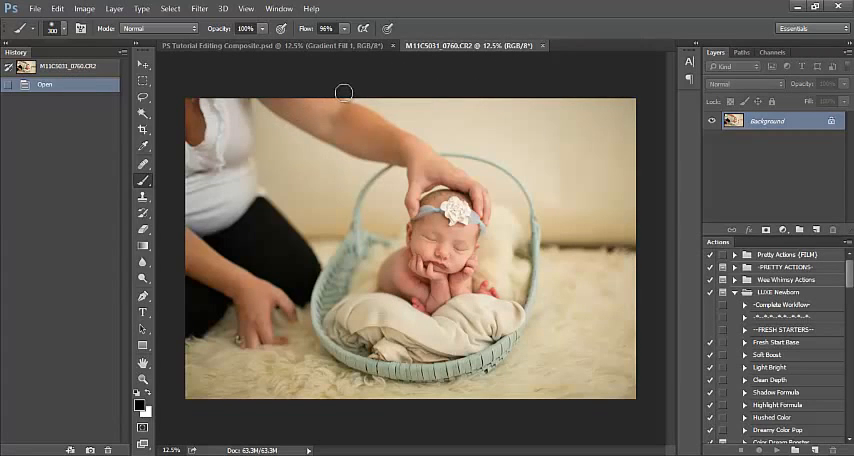
mouse_move(452, 180)
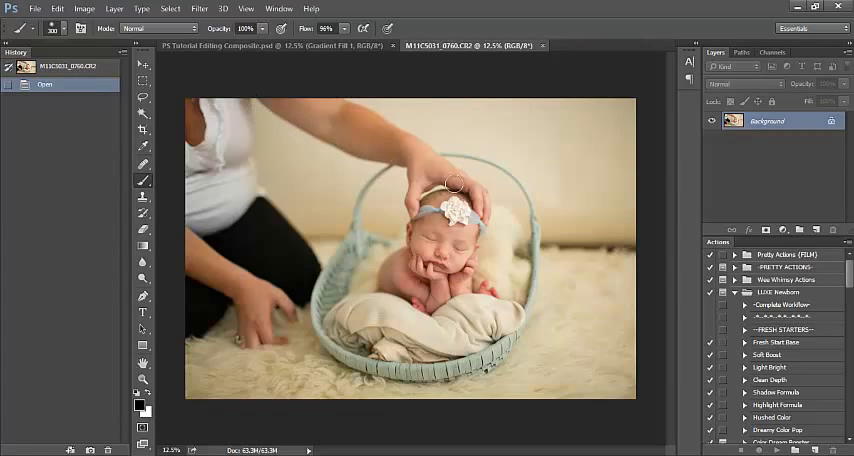
mouse_move(344, 102)
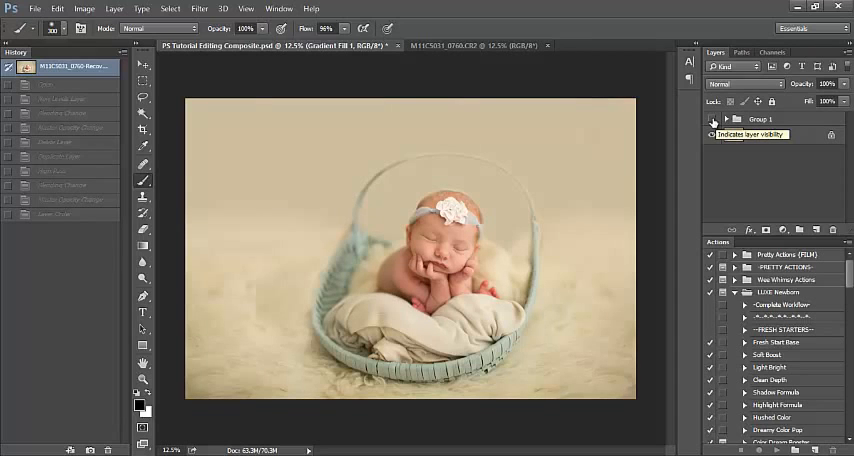
left_click(726, 118)
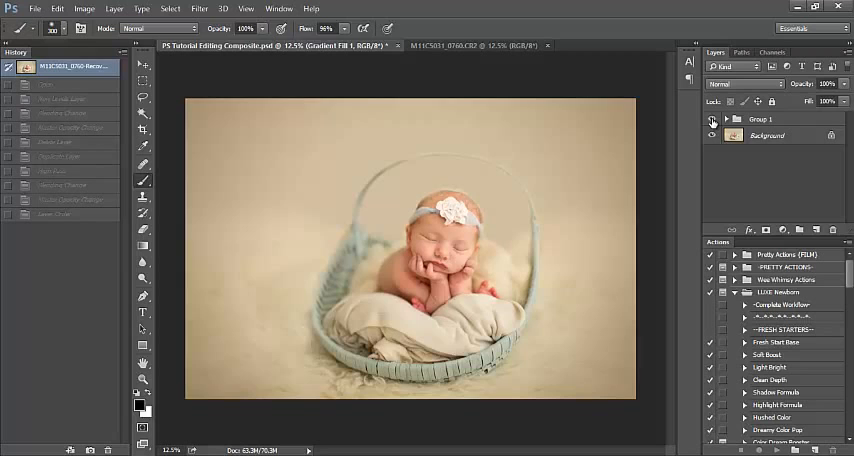
left_click(712, 118)
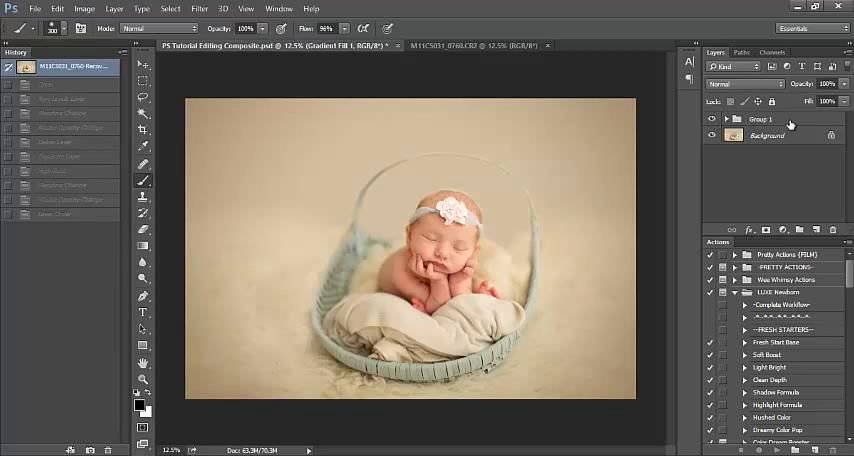
left_click(770, 118)
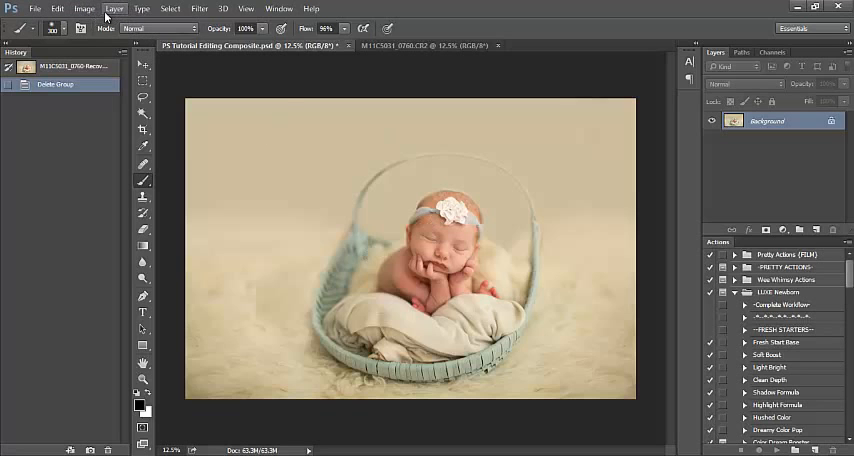
- Duplicate the background layer as a new layer named Sharpen
left_click(114, 8)
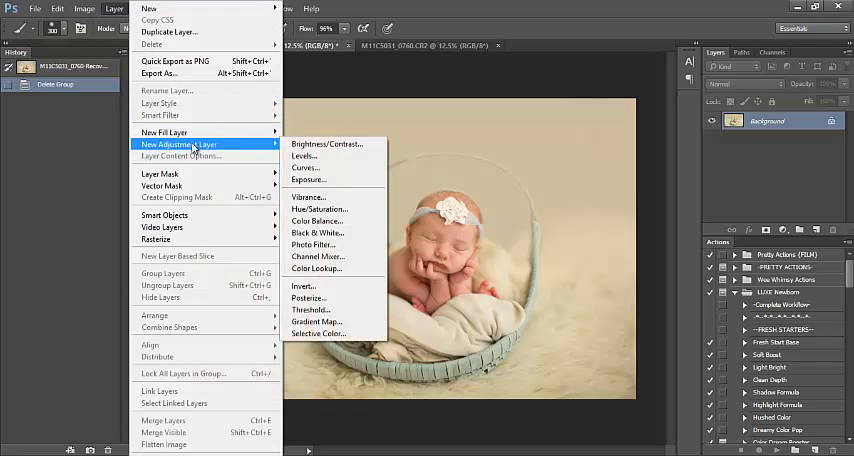
left_click(168, 32)
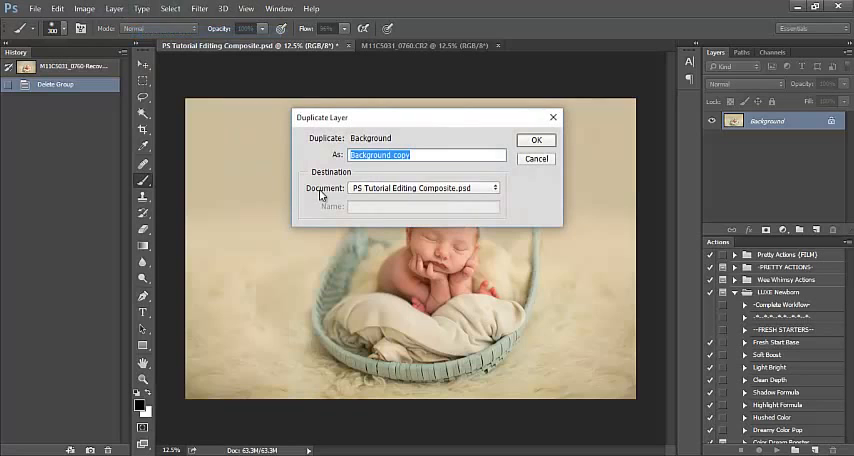
type("Sharpen")
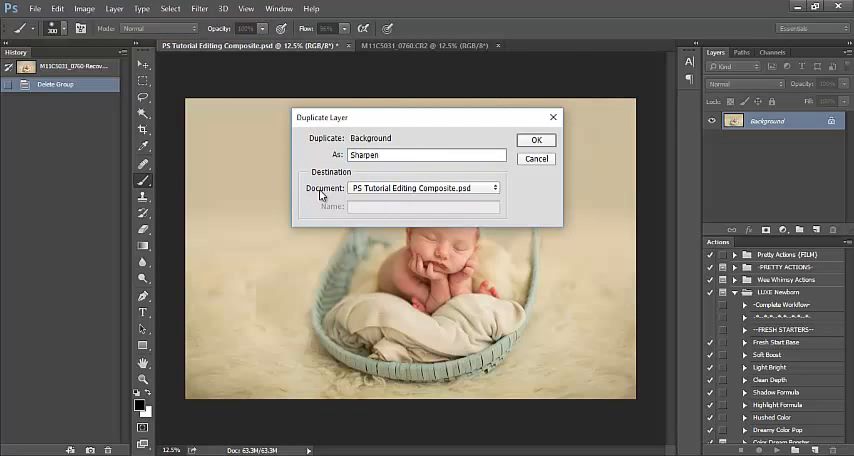
left_click(536, 140)
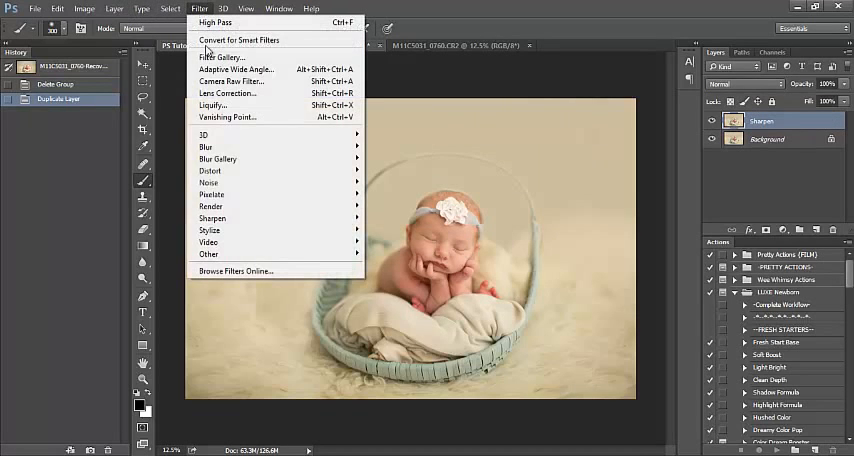
mouse_move(208, 254)
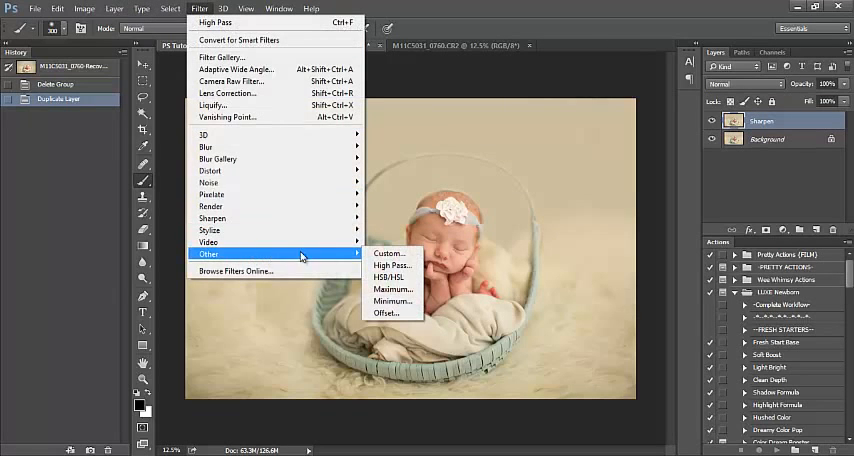
- Apply a High Pass filter with an adjusted radius so the Sharpen layer turns edge-detail grey
left_click(392, 264)
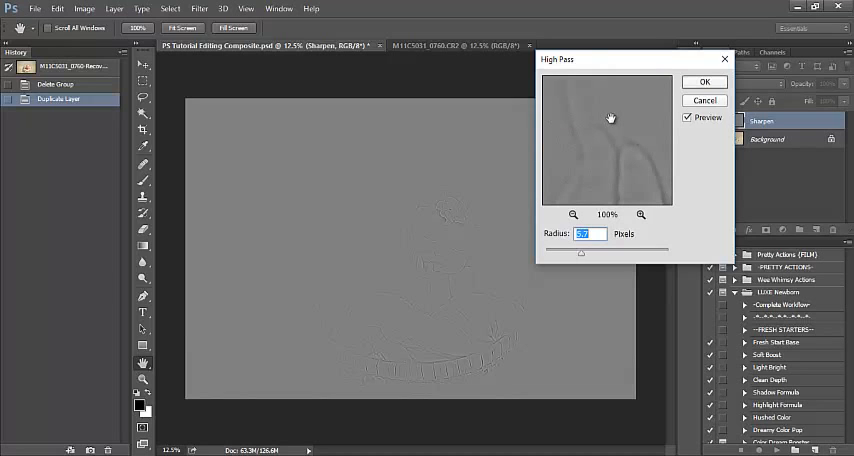
mouse_move(444, 244)
type("26.4")
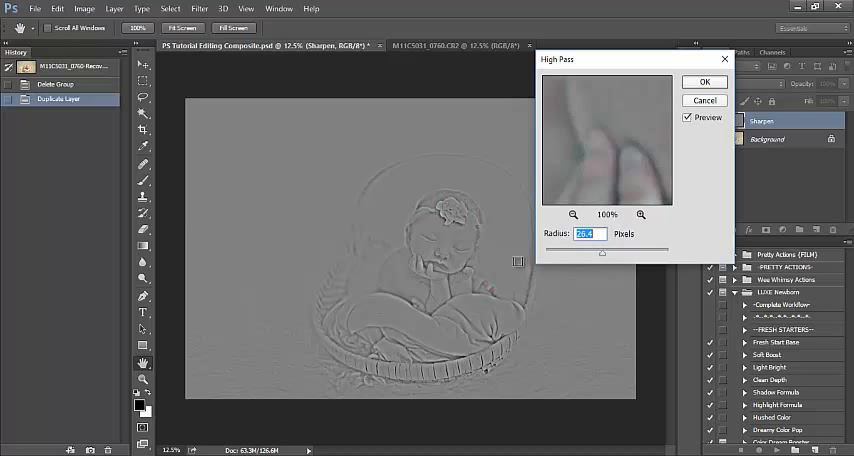
mouse_move(478, 284)
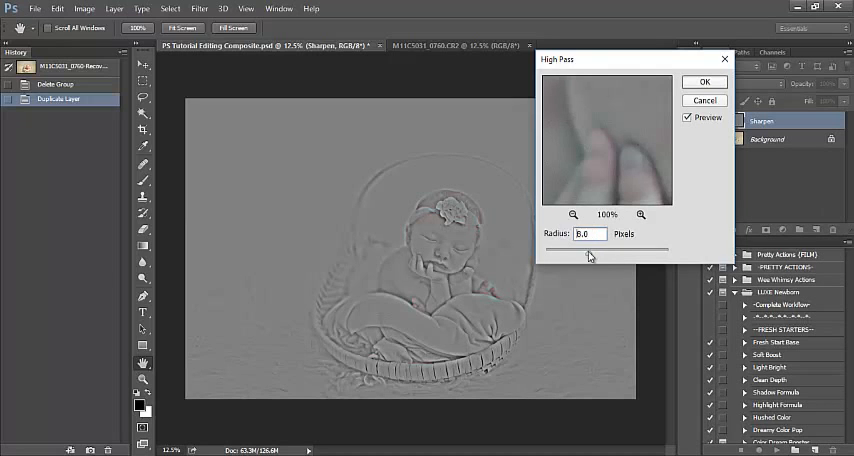
triple_click(588, 232)
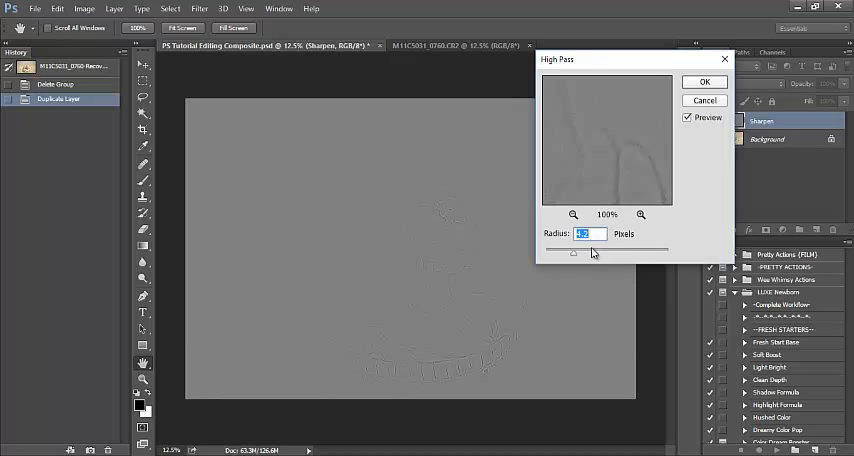
left_click(704, 82)
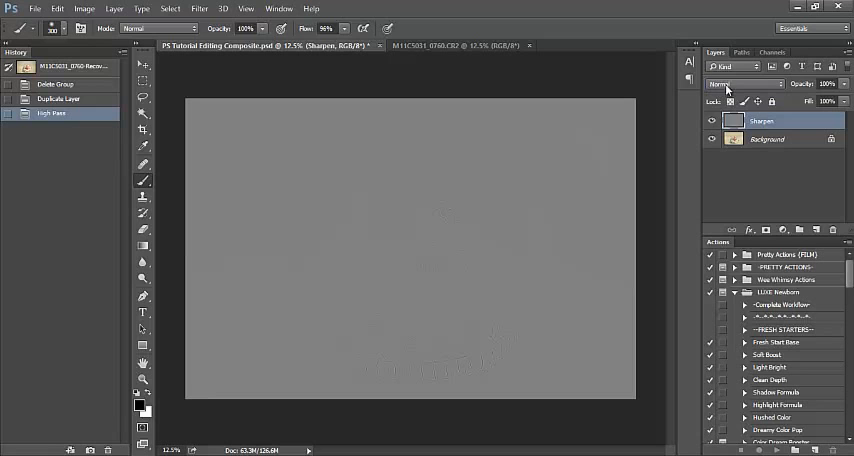
- Set the Sharpen layer to Overlay blend mode and lower its opacity for subtle sharpening
left_click(744, 84)
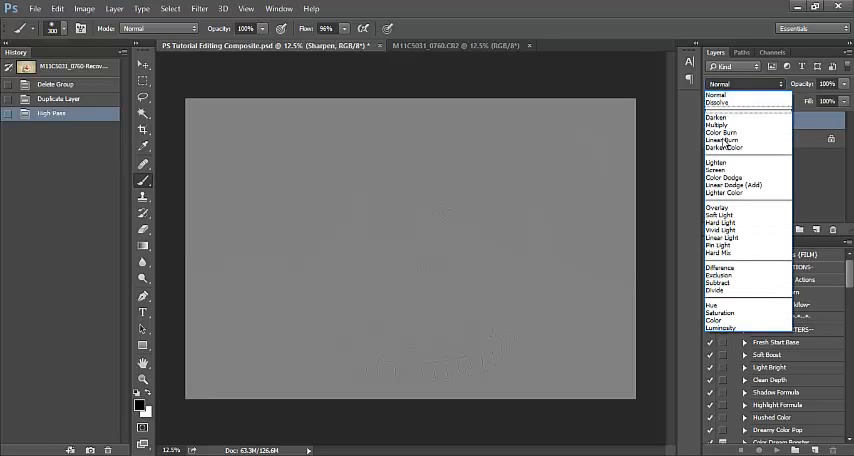
mouse_move(730, 220)
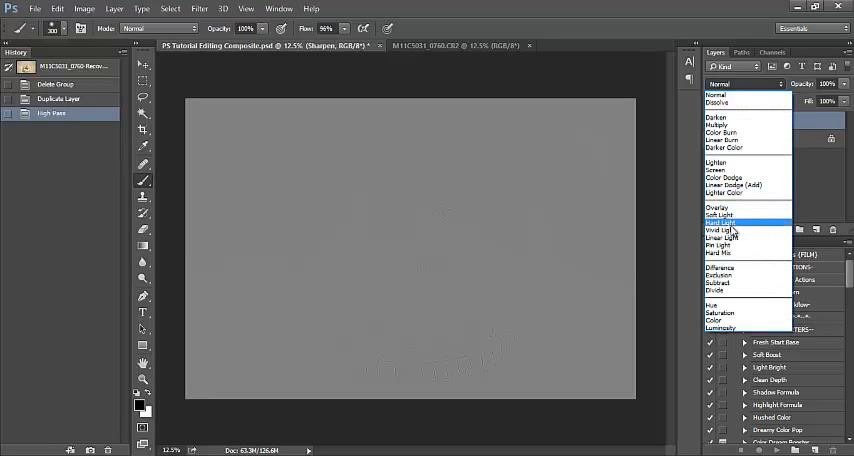
left_click(718, 208)
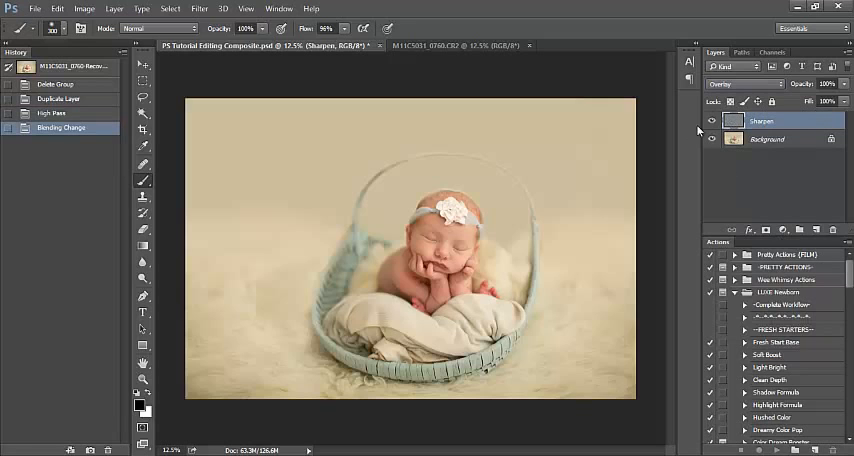
left_click(710, 120)
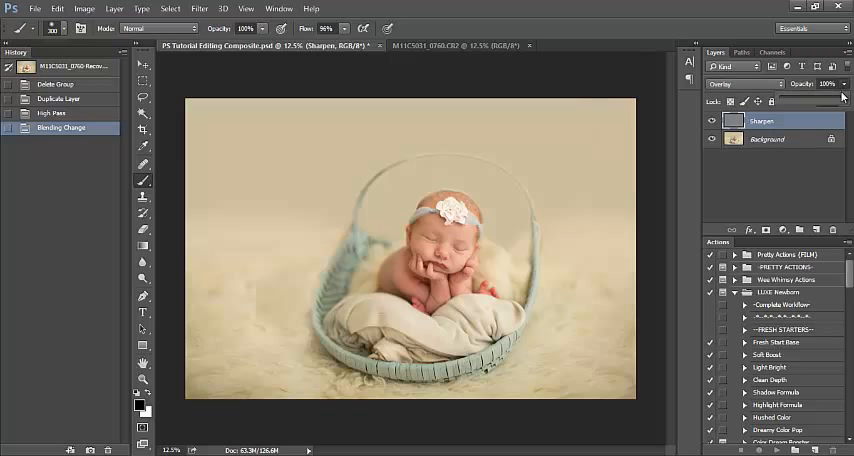
left_click(826, 84)
type("70")
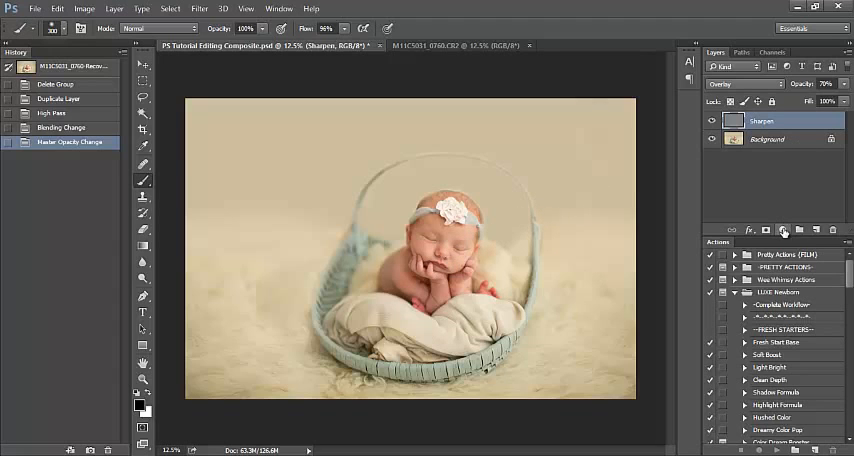
mouse_move(784, 230)
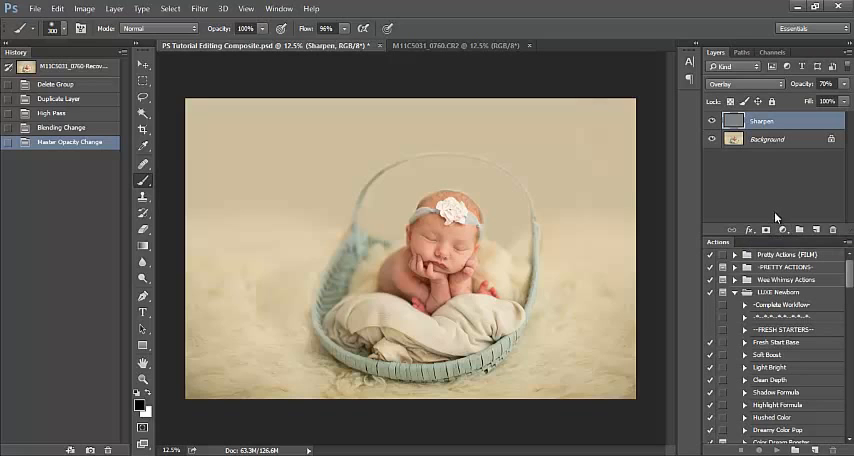
- Add a Levels adjustment layer named Brighten Skin
left_click(786, 230)
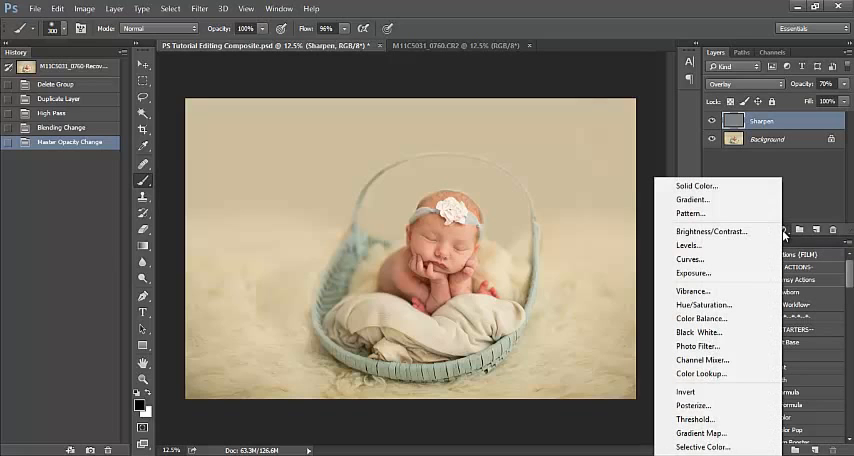
mouse_move(710, 230)
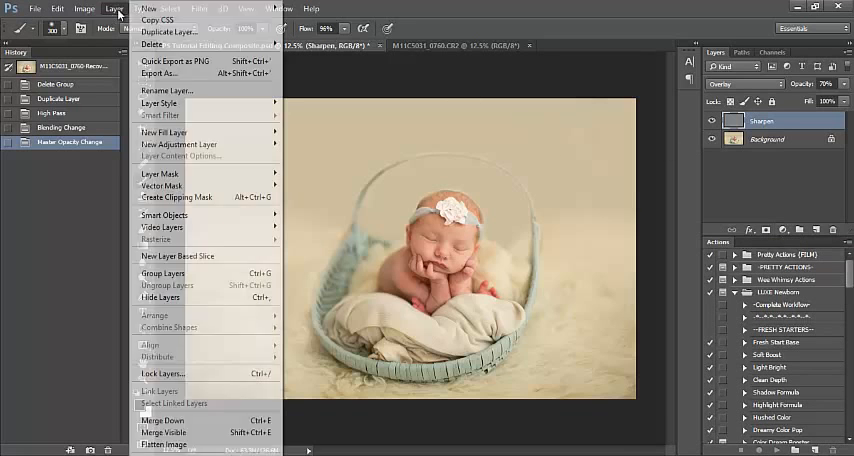
mouse_move(164, 132)
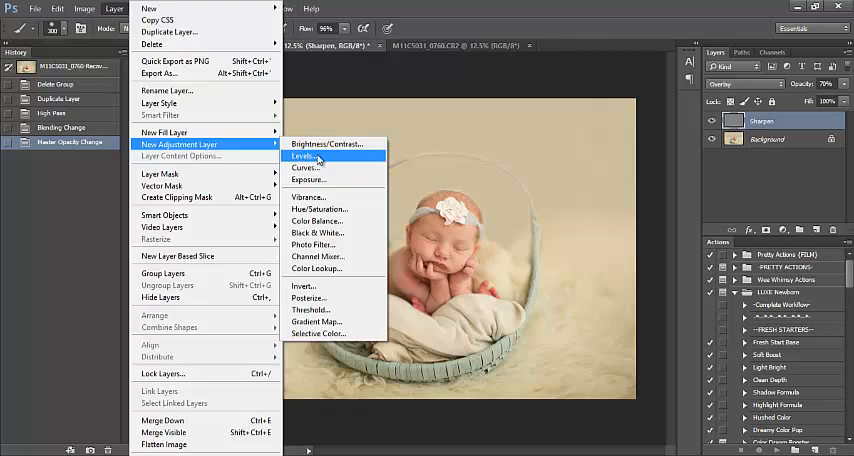
left_click(304, 156)
type("brighte")
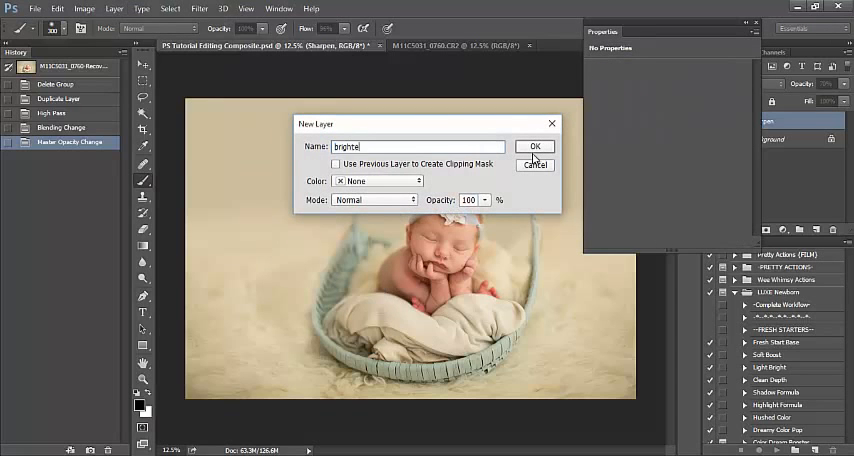
left_click(534, 146)
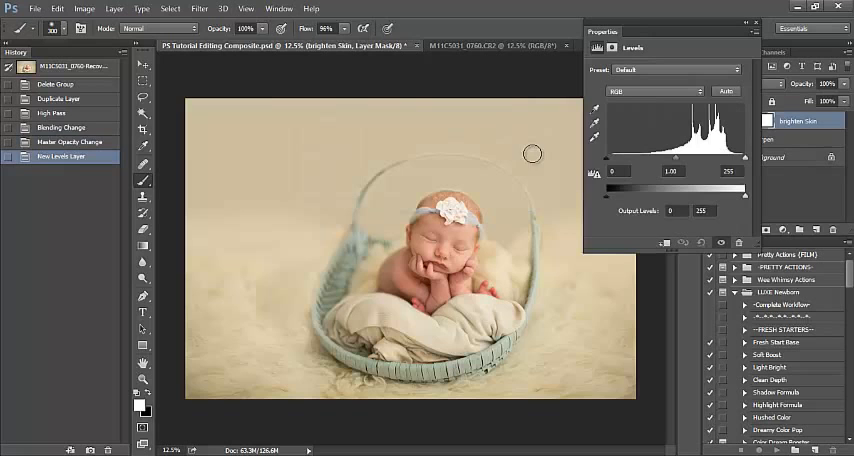
mouse_move(604, 160)
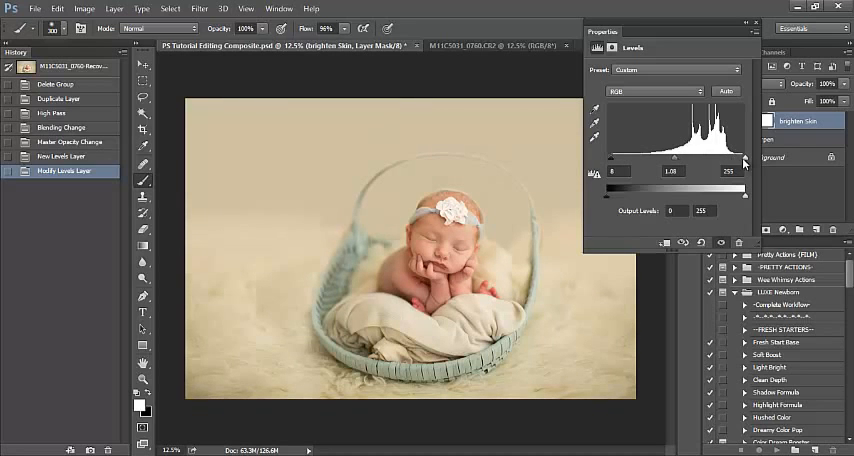
- Lift the Brighten Skin midtone and highlight sliders to brighten the photo
left_click_drag(746, 160, 740, 160)
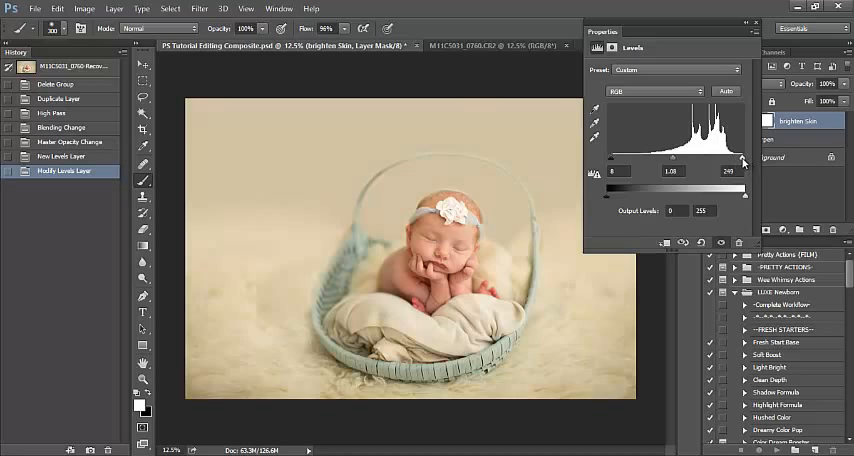
left_click_drag(744, 160, 742, 160)
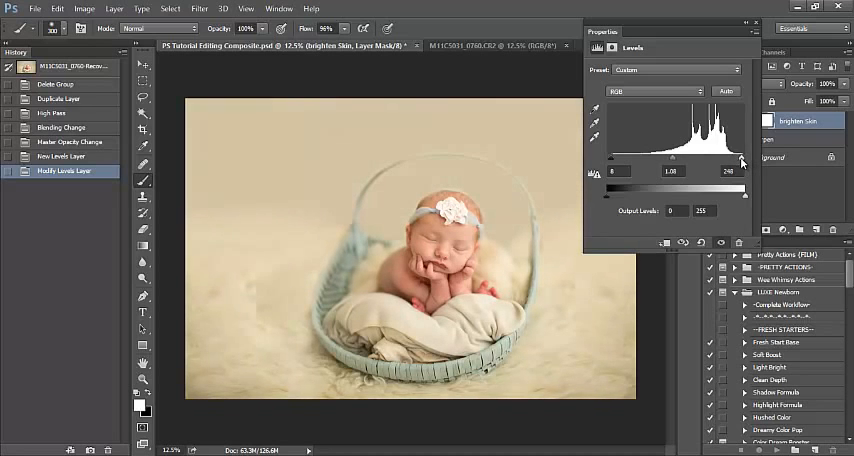
left_click_drag(744, 160, 740, 160)
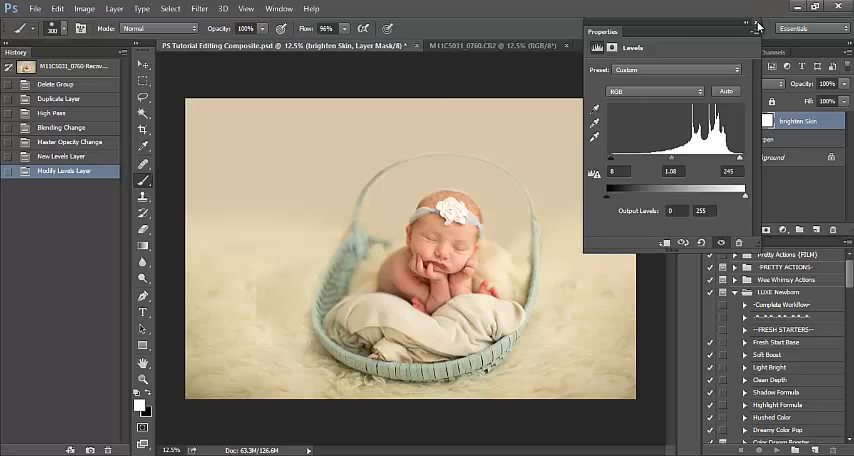
mouse_move(504, 140)
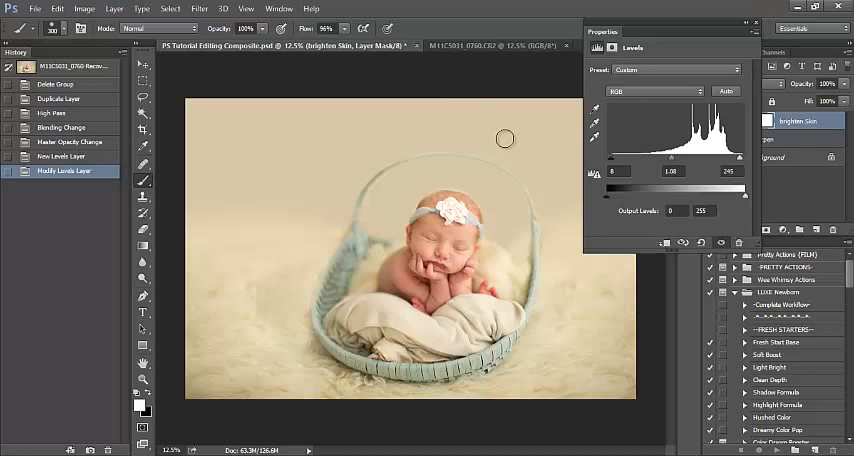
mouse_move(756, 22)
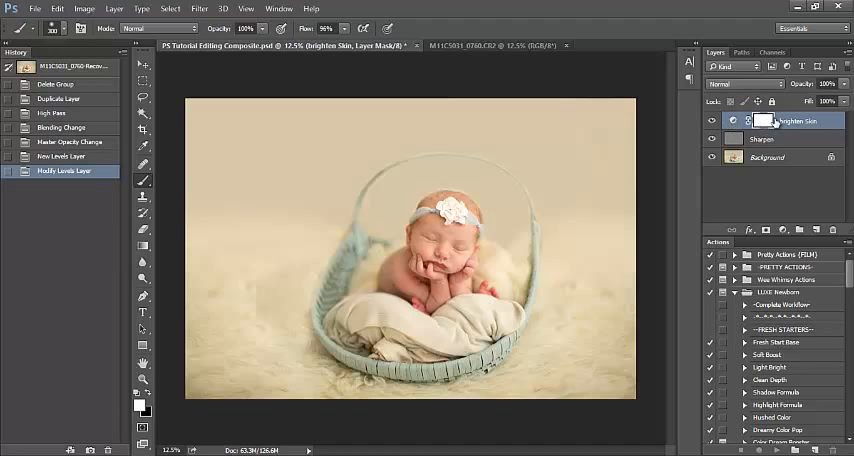
mouse_move(768, 120)
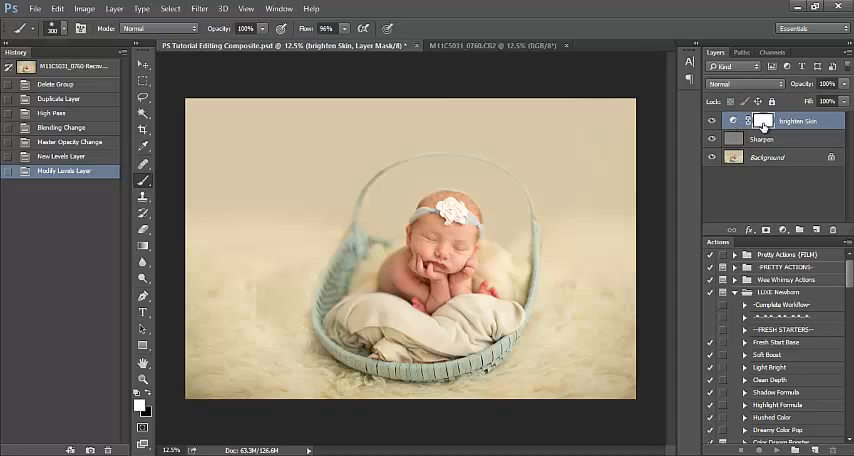
mouse_move(762, 130)
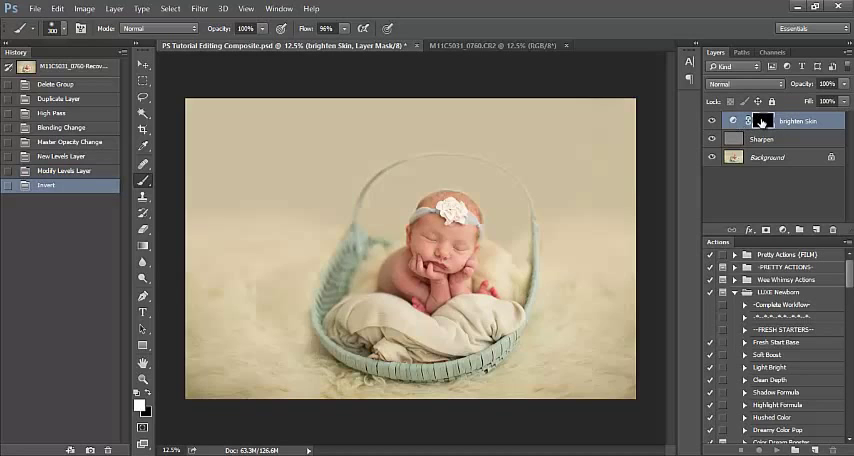
mouse_move(762, 126)
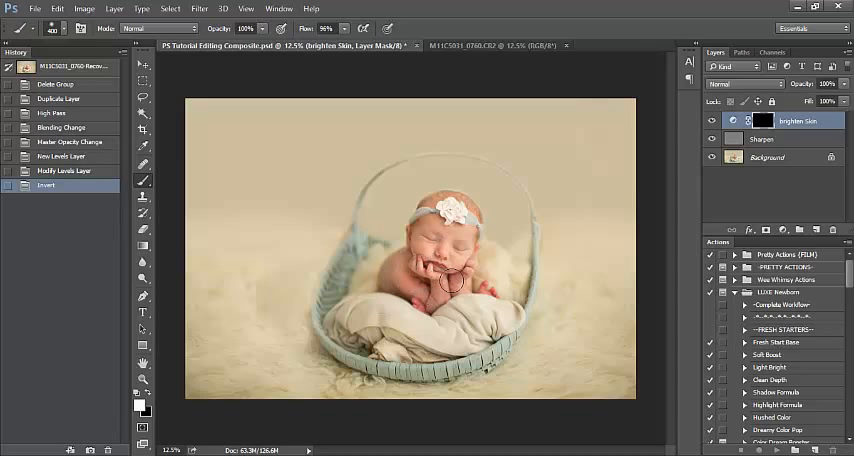
- Paint white on the inverted black mask to restore brightening on the baby's skin only
left_click(456, 270)
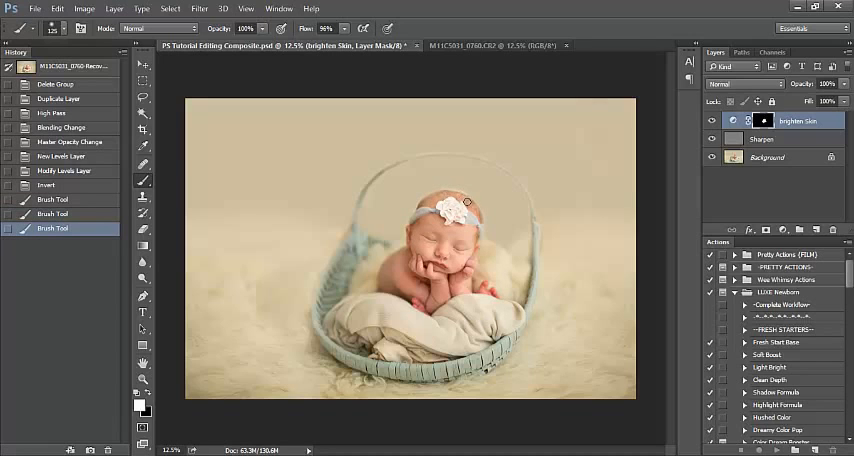
left_click(460, 256)
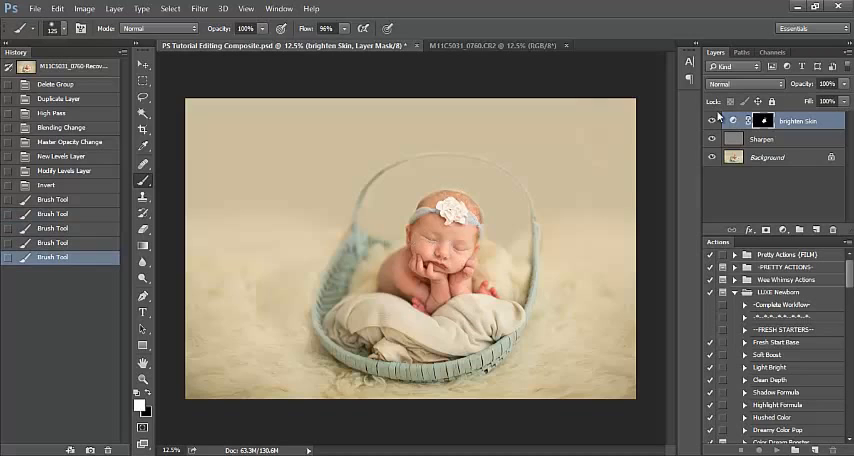
left_click(712, 120)
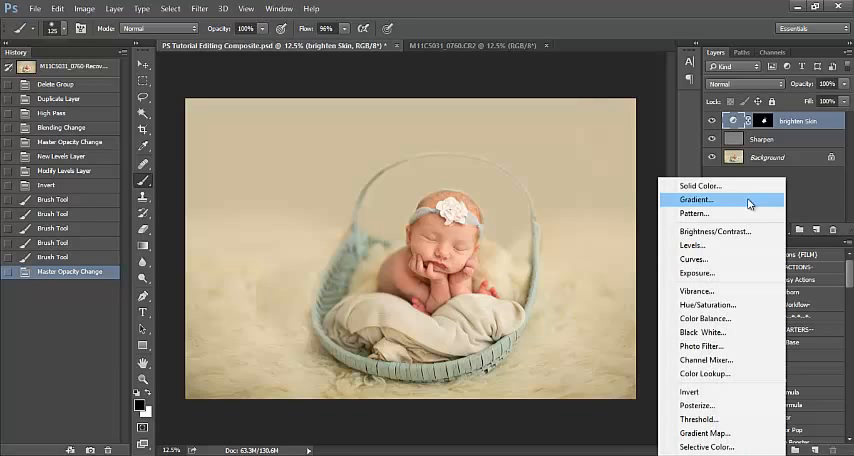
mouse_move(786, 230)
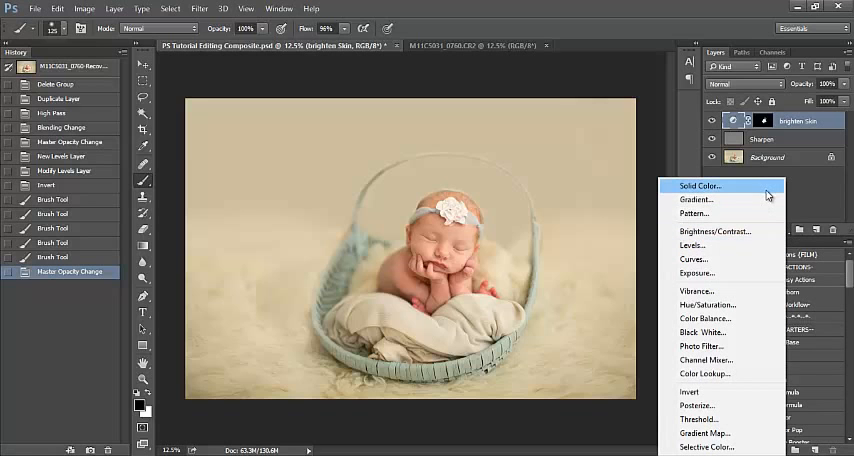
- Add a peach Solid Color fill layer with changed blend mode and lowered opacity
left_click(698, 186)
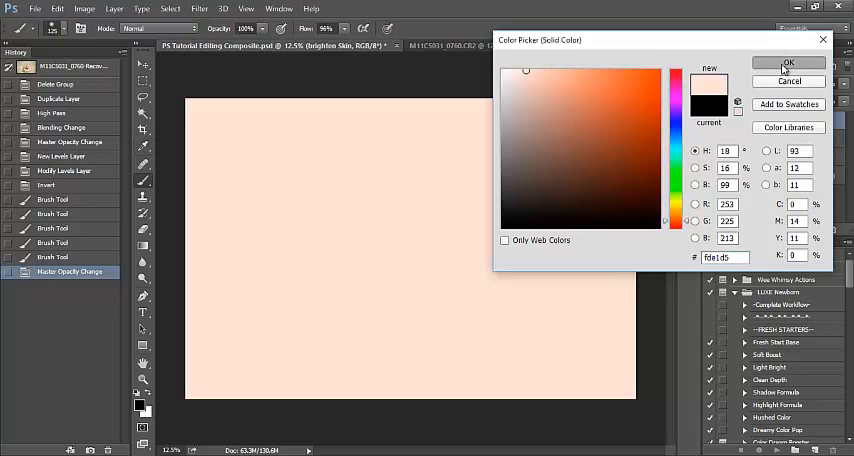
left_click(788, 64)
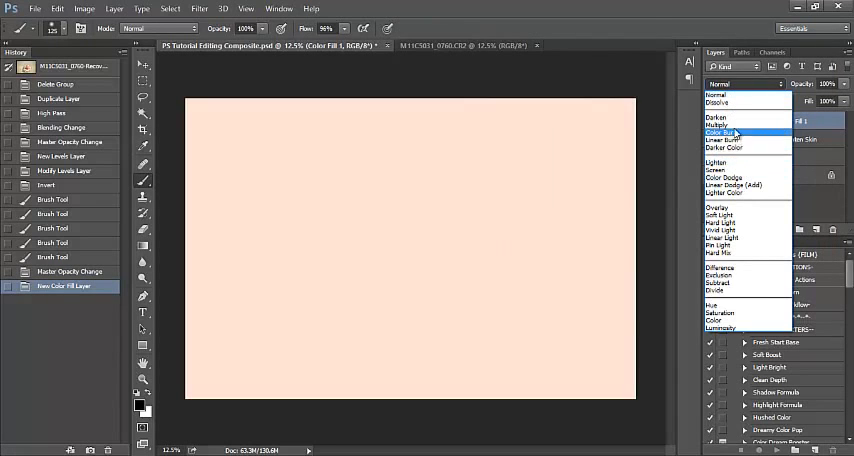
left_click(720, 126)
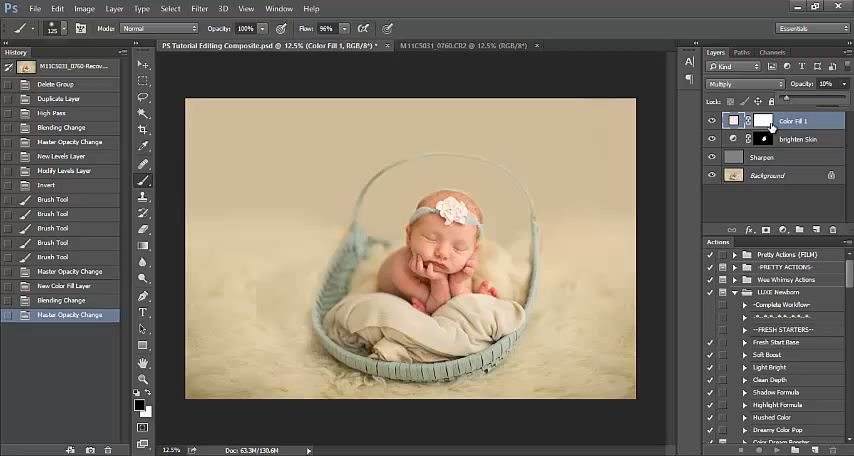
left_click(712, 120)
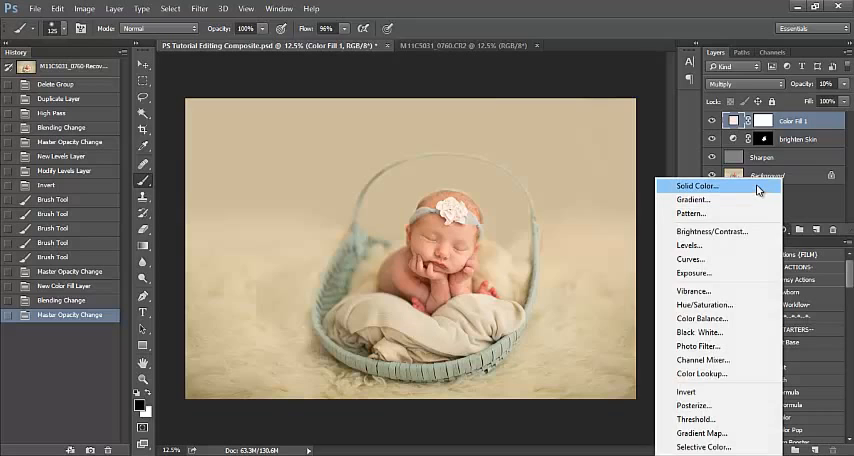
- Add a second peach Solid Color fill, blended and reduced in opacity for extra warmth
left_click(696, 186)
type("fde1d5")
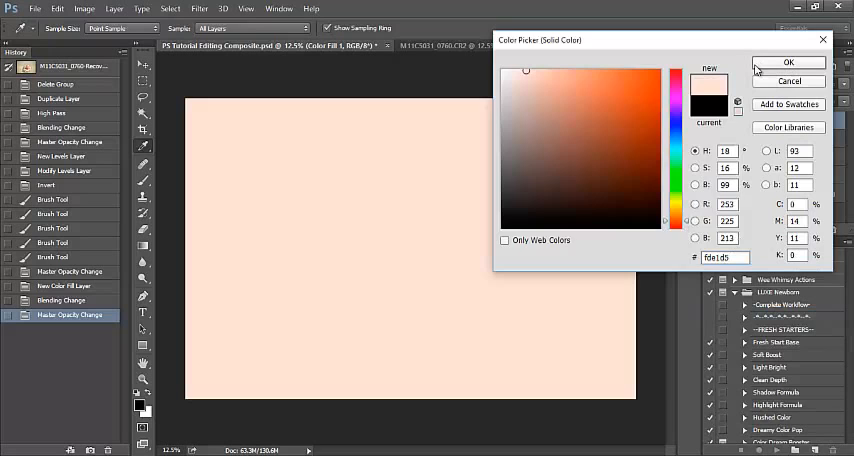
left_click(788, 62)
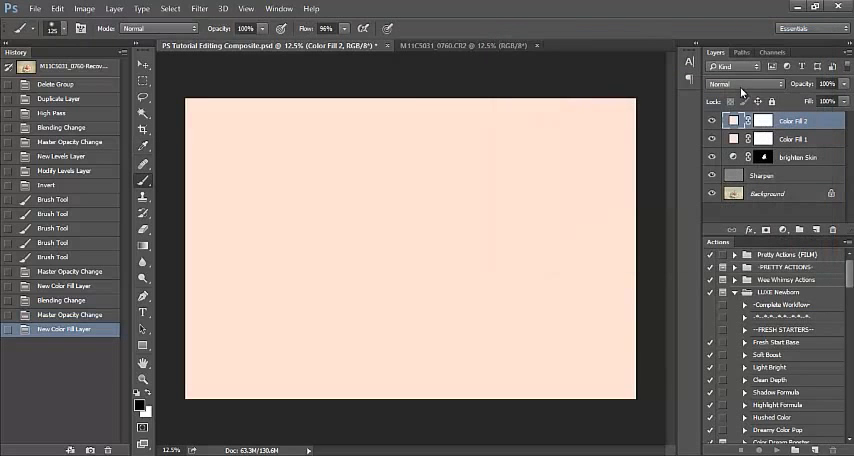
left_click(744, 84)
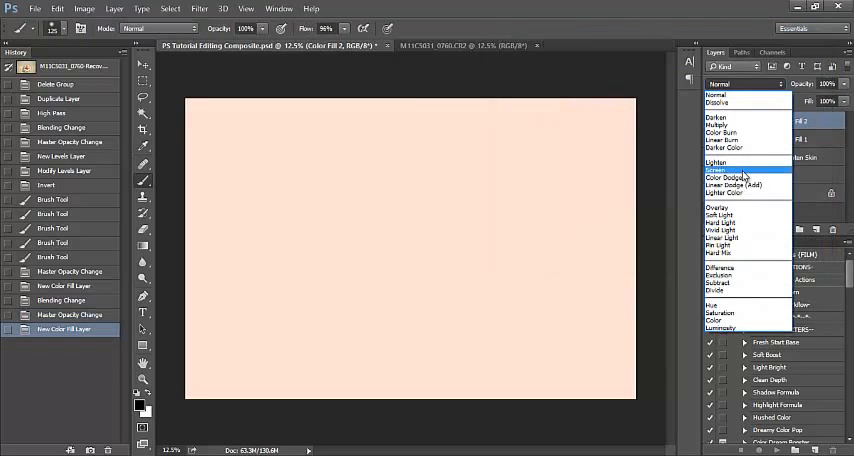
left_click(720, 208)
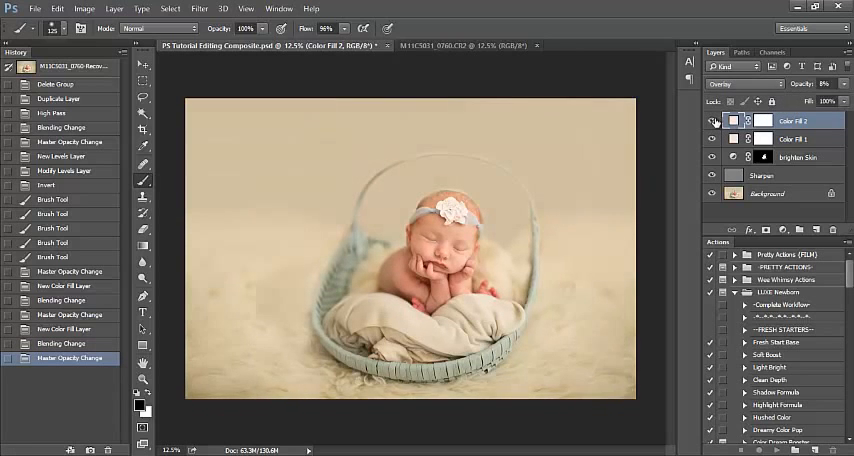
left_click(712, 140)
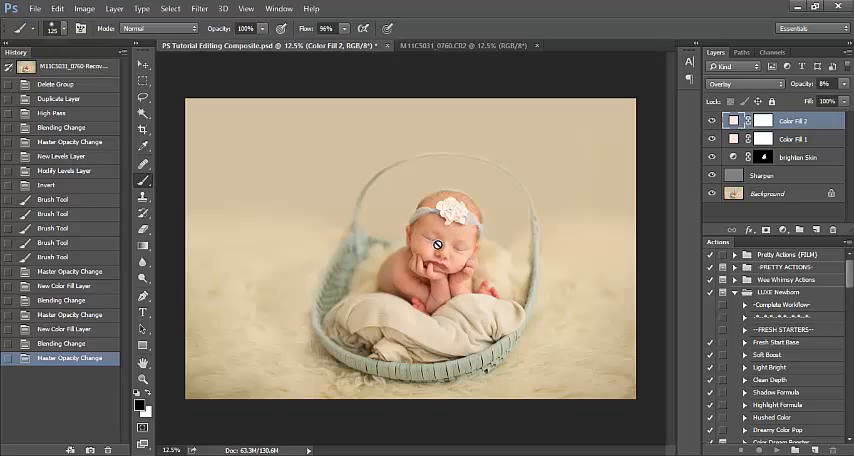
mouse_move(460, 252)
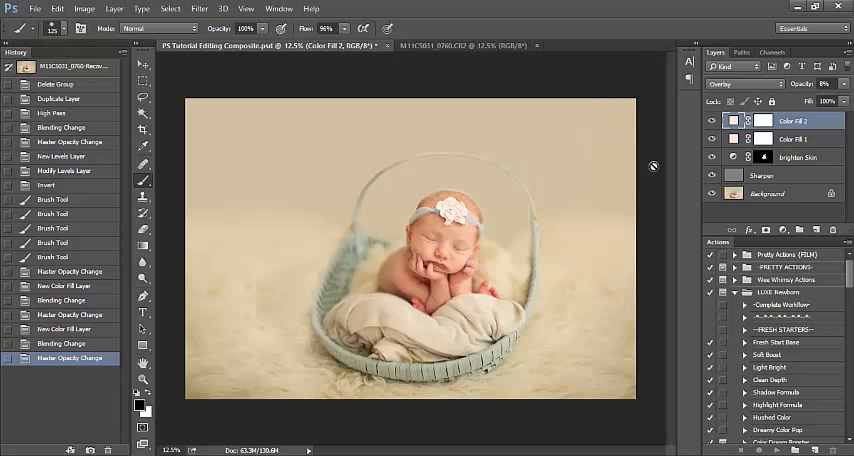
mouse_move(640, 176)
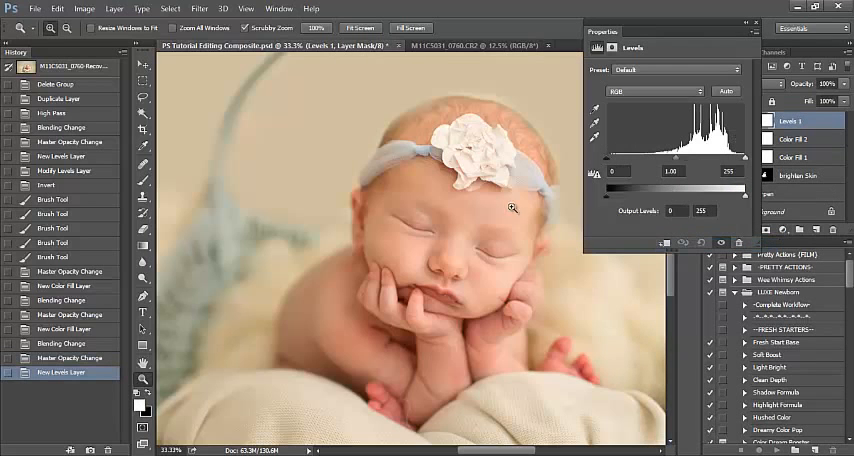
mouse_move(416, 228)
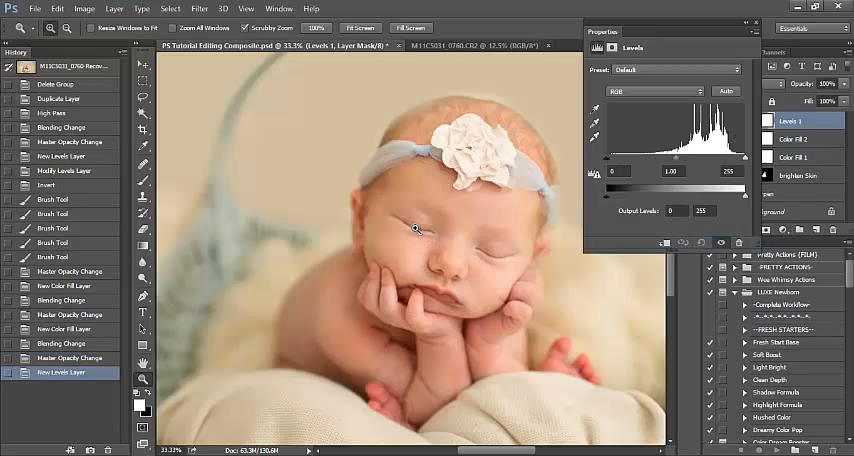
mouse_move(428, 230)
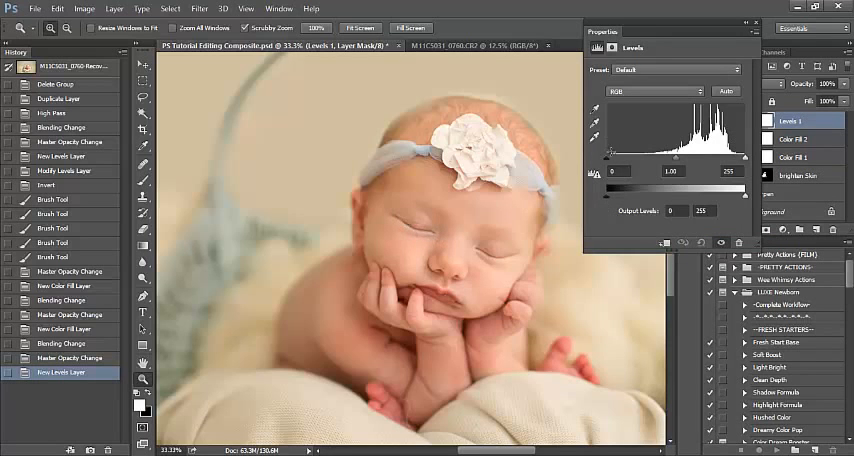
- Darken shadows and brighten midtones and highlights on the face Levels layer, then invert its mask
left_click_drag(612, 172, 630, 172)
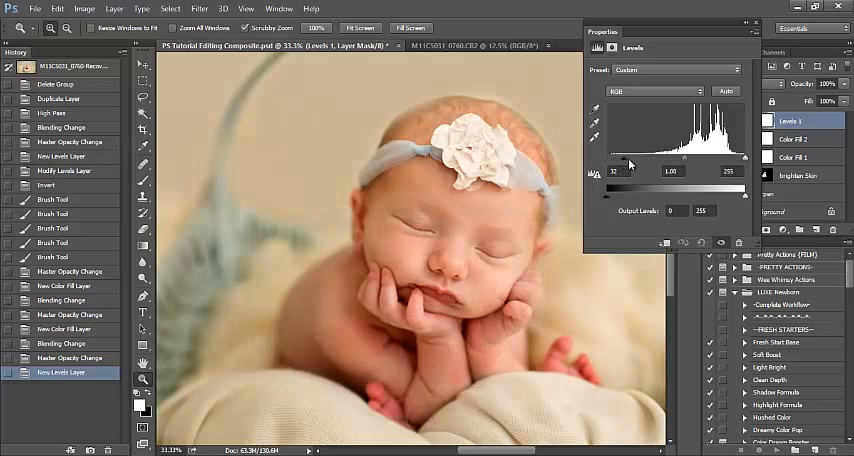
left_click_drag(620, 170, 634, 170)
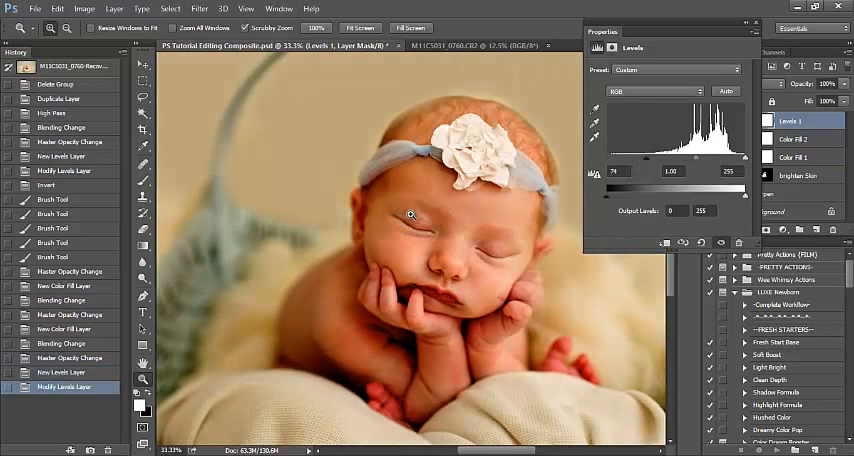
left_click_drag(628, 170, 616, 170)
type("75")
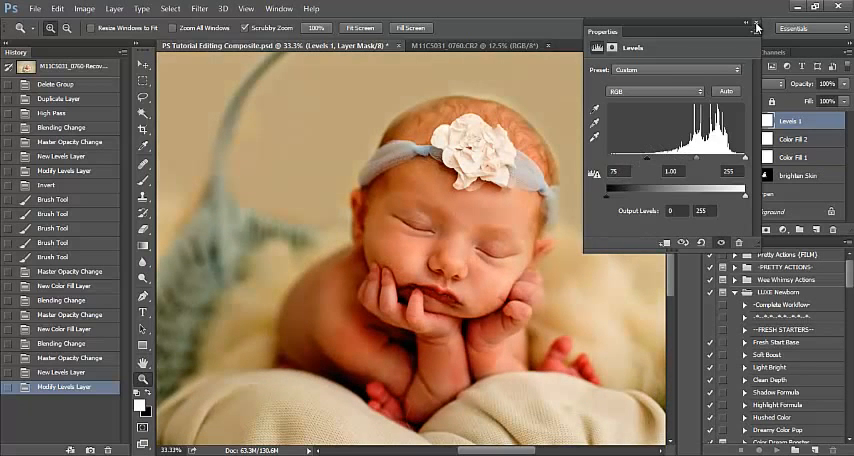
left_click(756, 28)
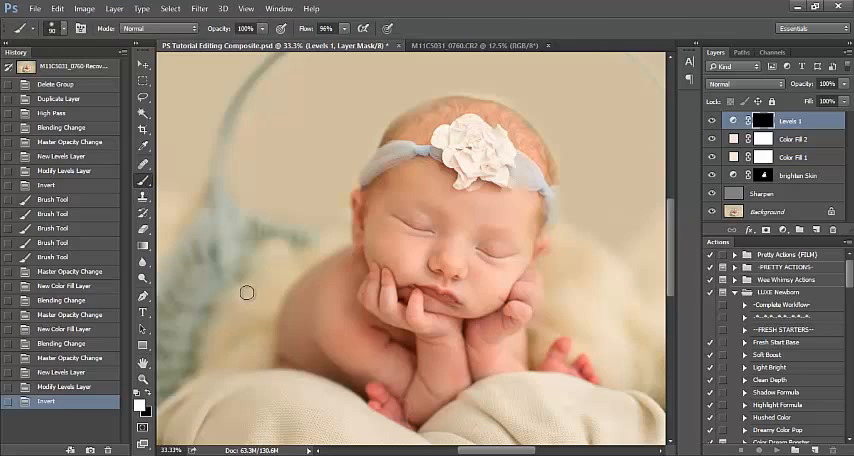
mouse_move(248, 292)
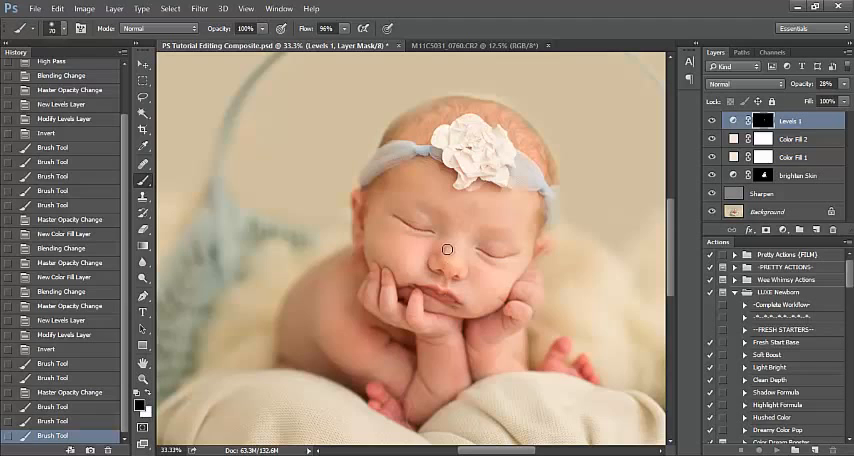
mouse_move(458, 224)
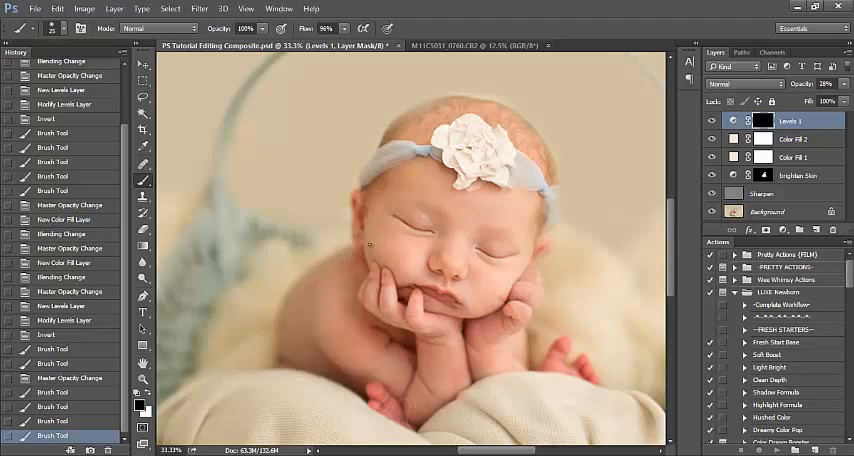
mouse_move(404, 348)
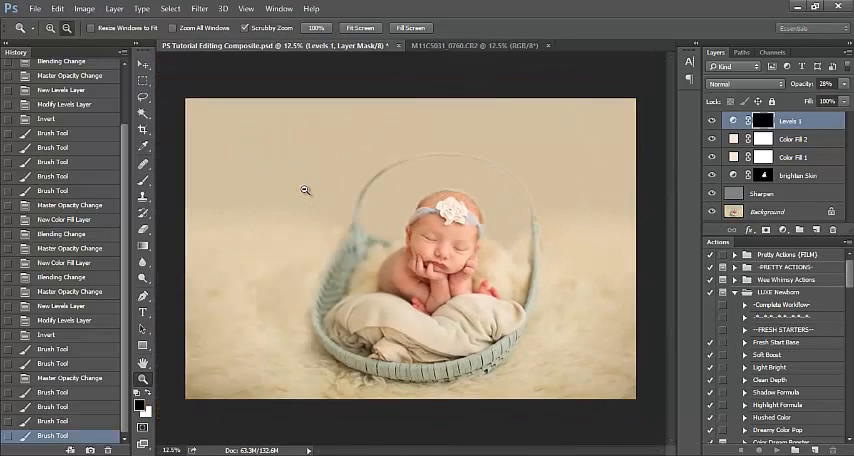
- Add a Gradient Fill layer set to Radial style with Reverse so the edges darken
left_click(788, 236)
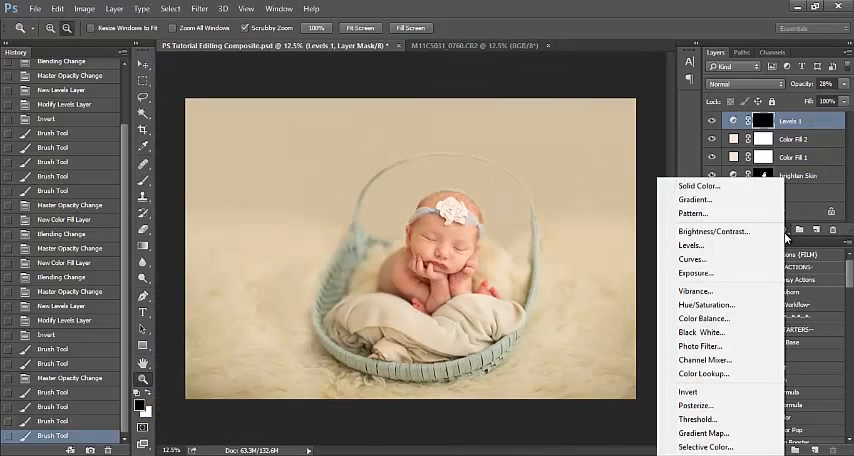
mouse_move(696, 200)
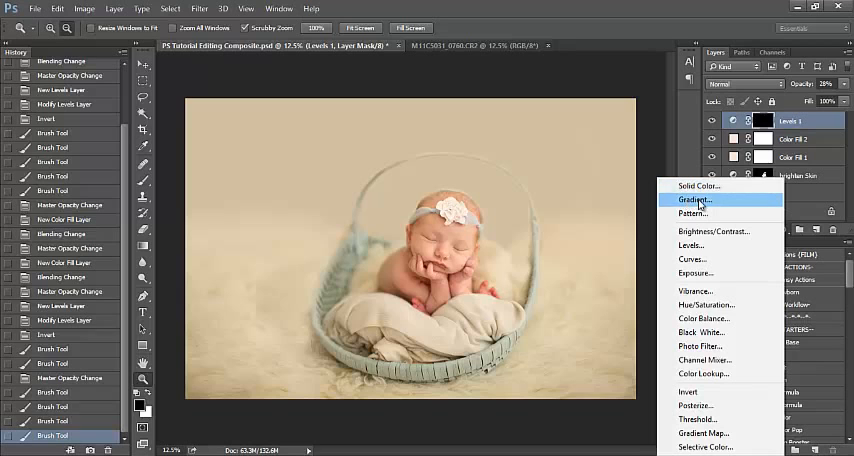
left_click(696, 200)
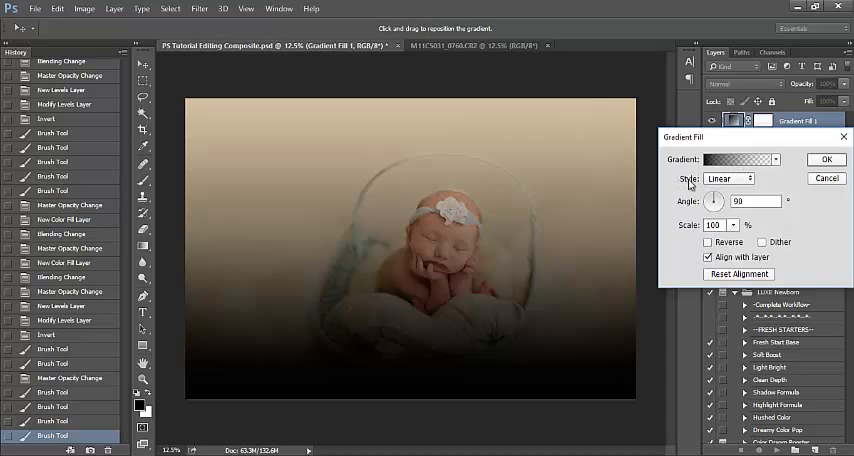
left_click(728, 178)
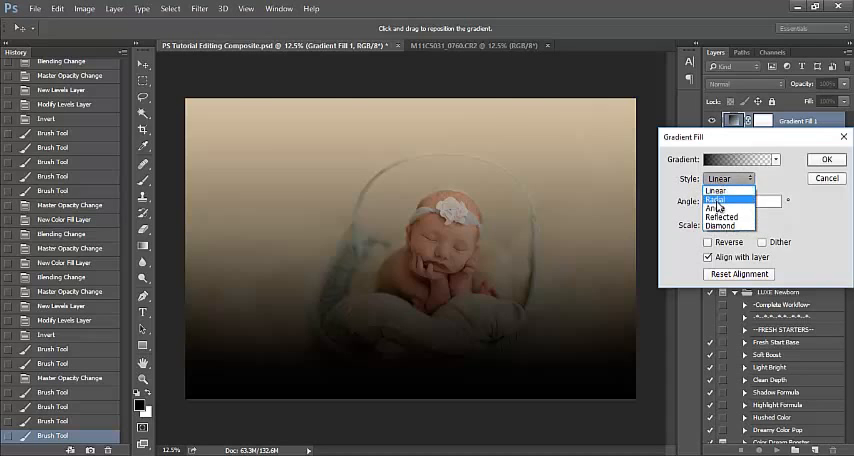
left_click(716, 198)
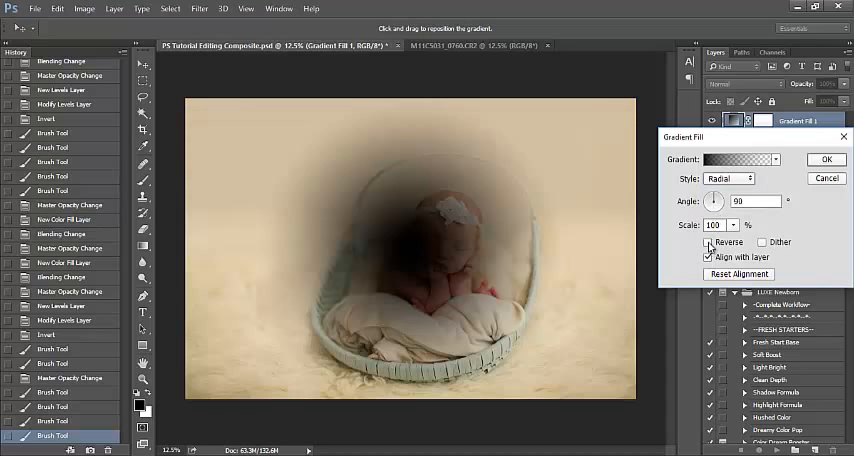
left_click(708, 242)
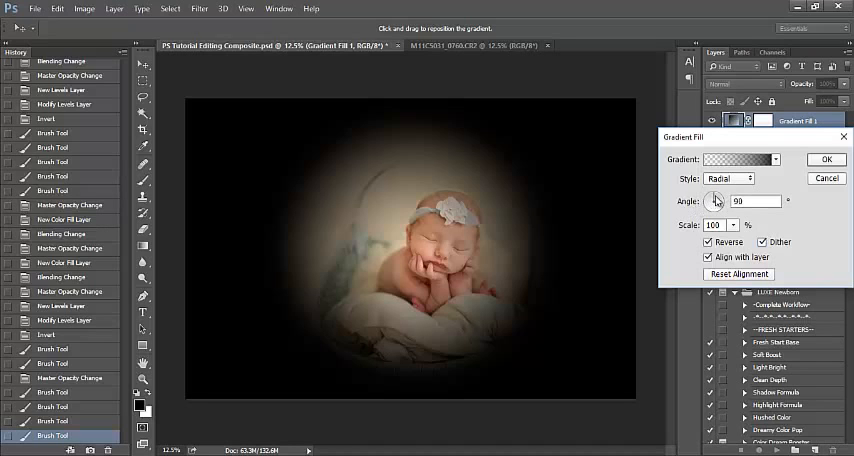
- Change the vignette gradient's angle value
left_click_drag(716, 200, 718, 204)
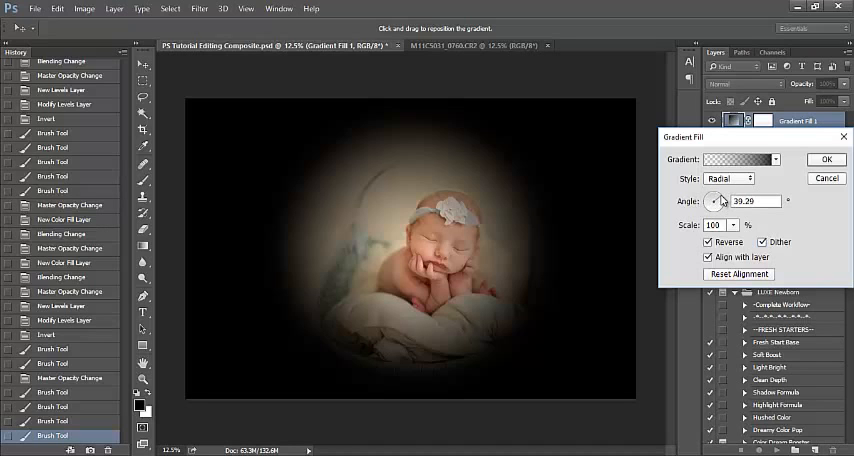
triple_click(756, 200)
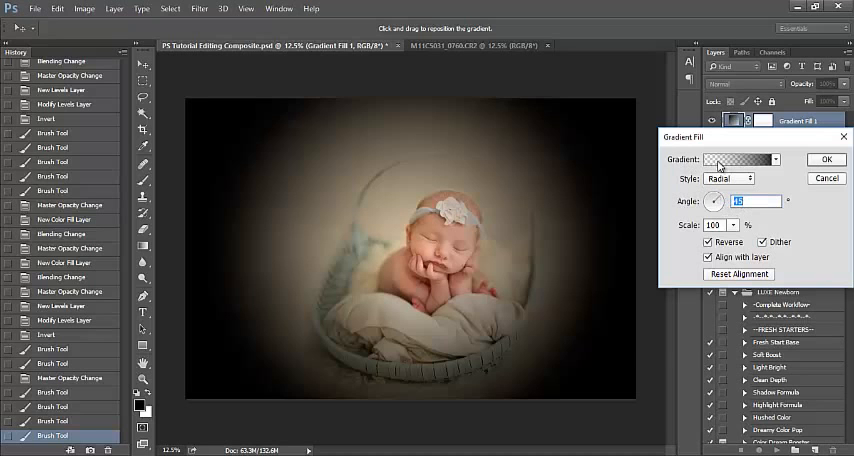
- In the Gradient Editor, drag the midpoint to about 61% to widen the vignette's clear centre
left_click(738, 160)
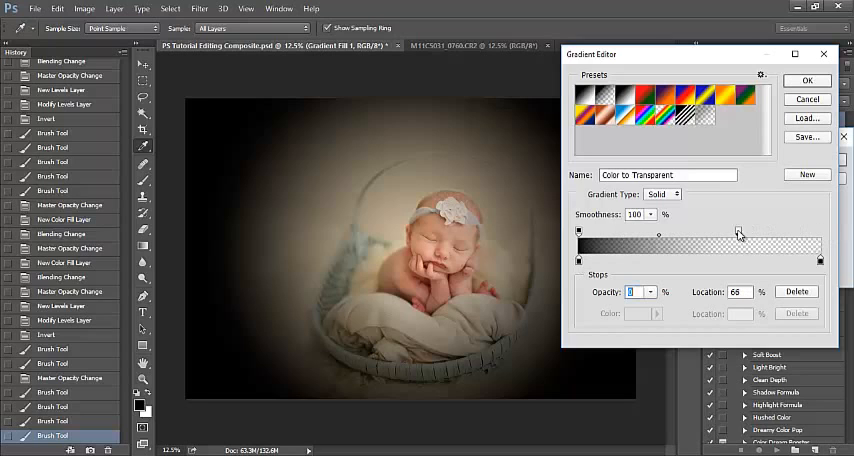
left_click_drag(736, 232, 728, 232)
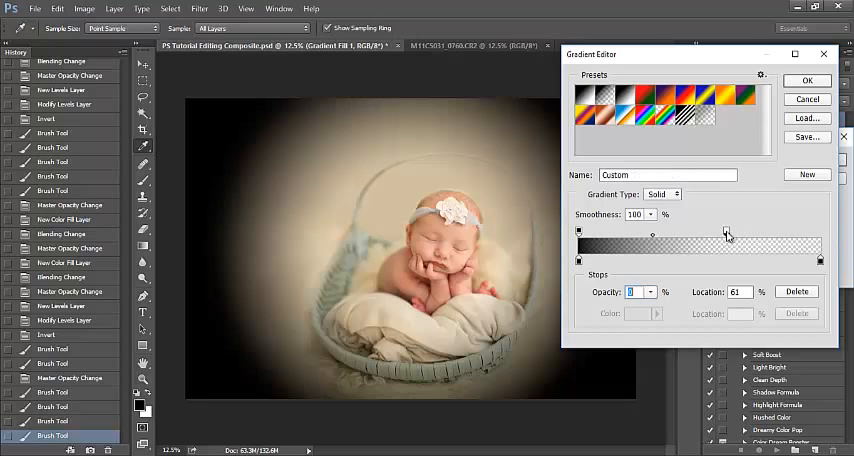
left_click_drag(728, 230, 724, 230)
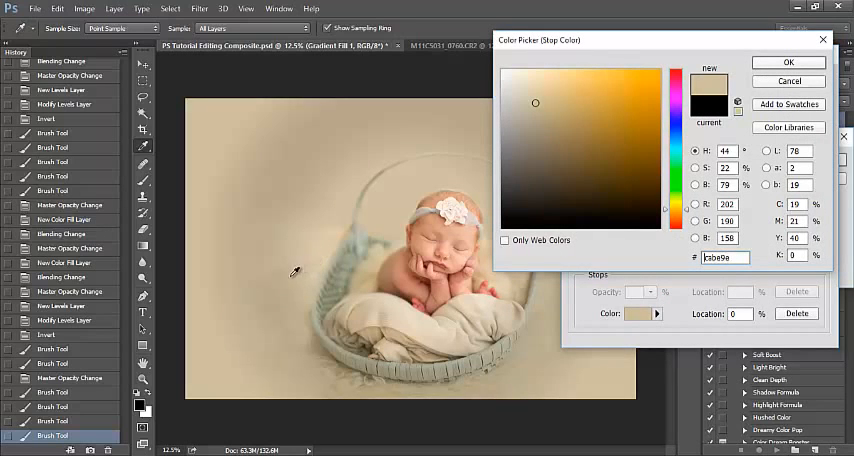
- Set both gradient colour stops to the cream tone sampled from the backdrop
left_click(544, 114)
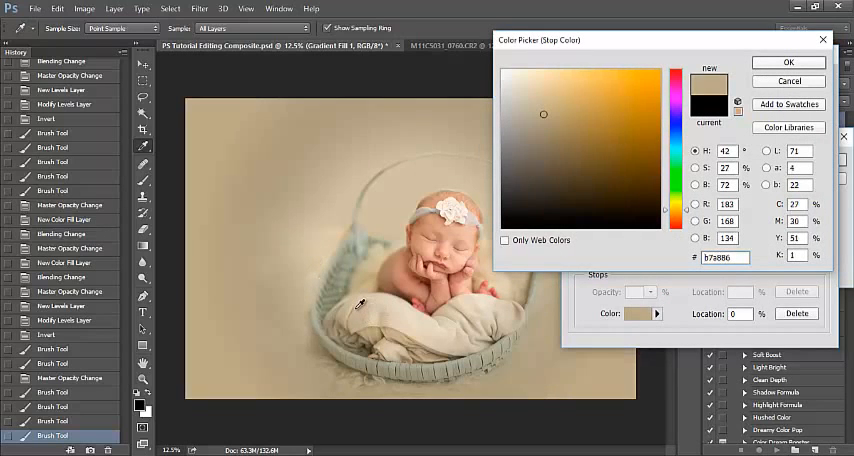
mouse_move(708, 90)
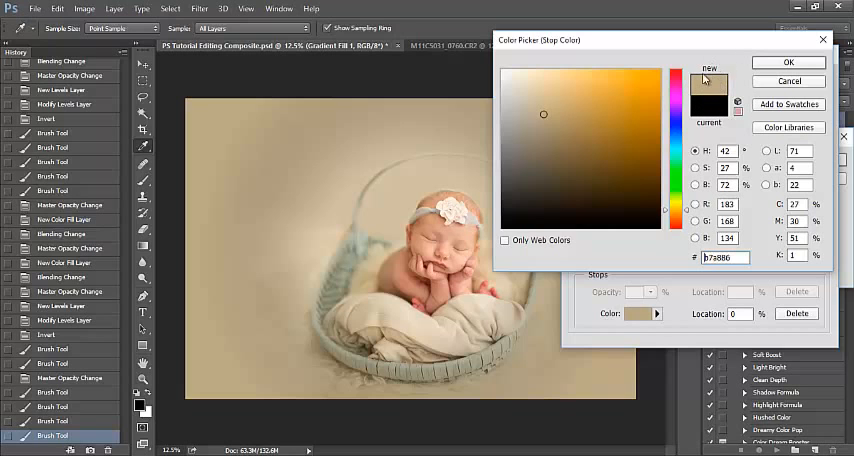
left_click(788, 62)
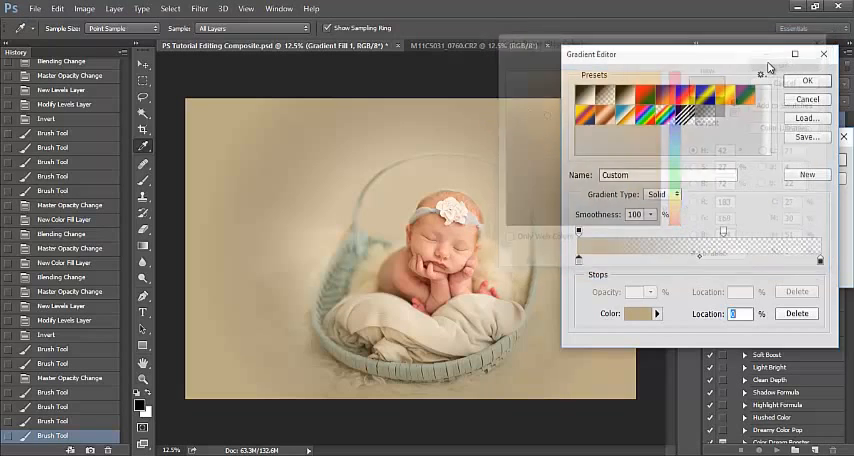
left_click(644, 312)
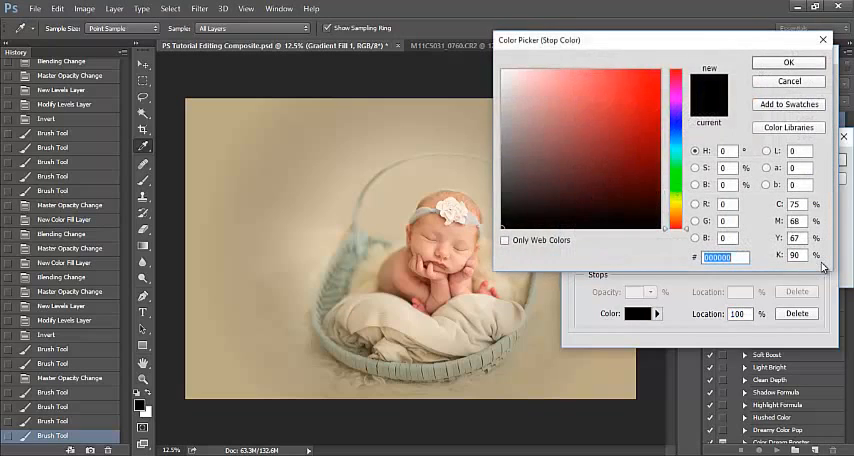
mouse_move(630, 250)
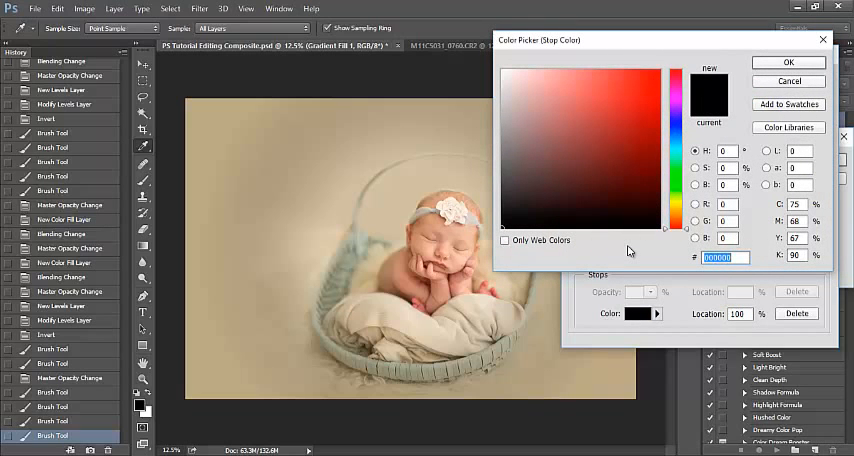
left_click(544, 114)
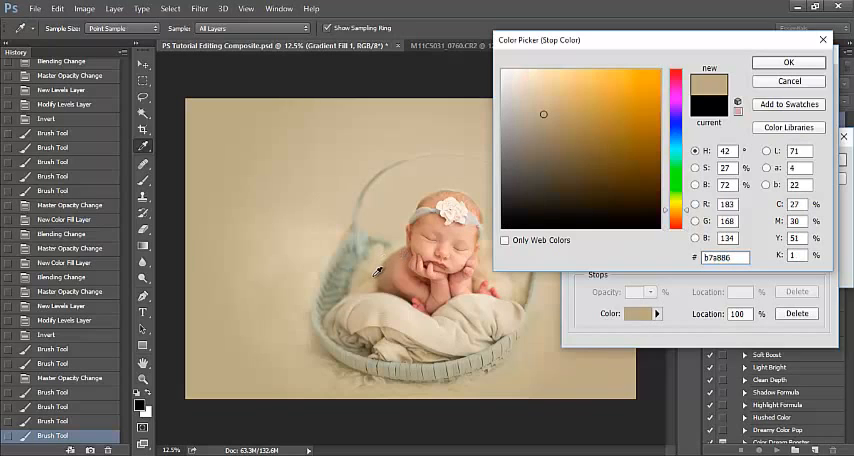
left_click(556, 118)
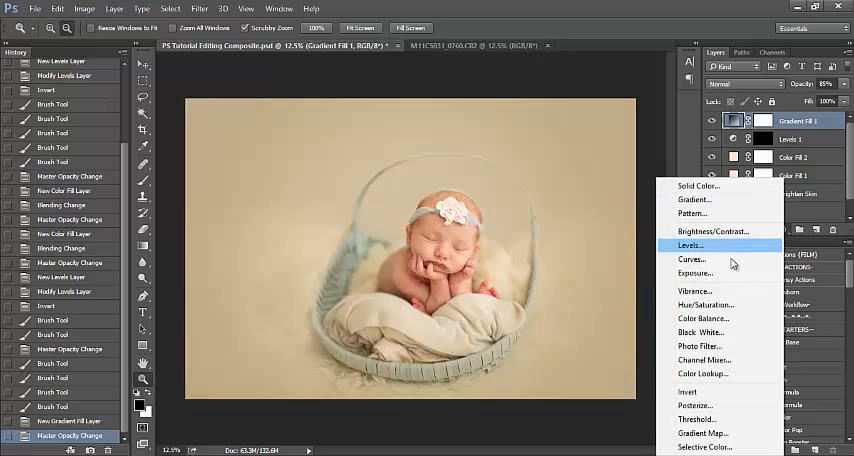
- Add a Hue/Saturation layer above the vignette with a black mask ready for painting
left_click(688, 244)
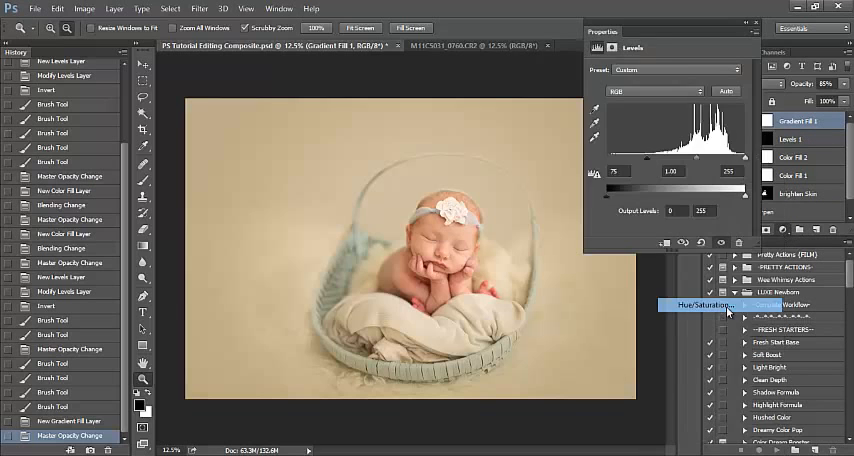
left_click(696, 304)
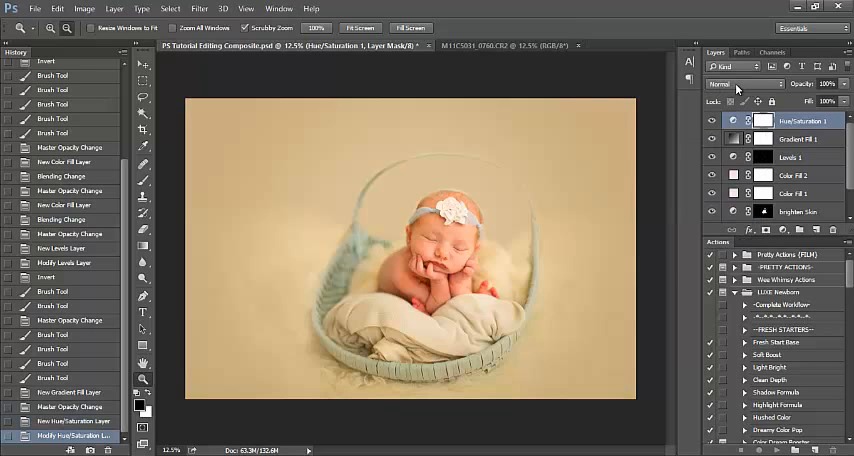
left_click(744, 84)
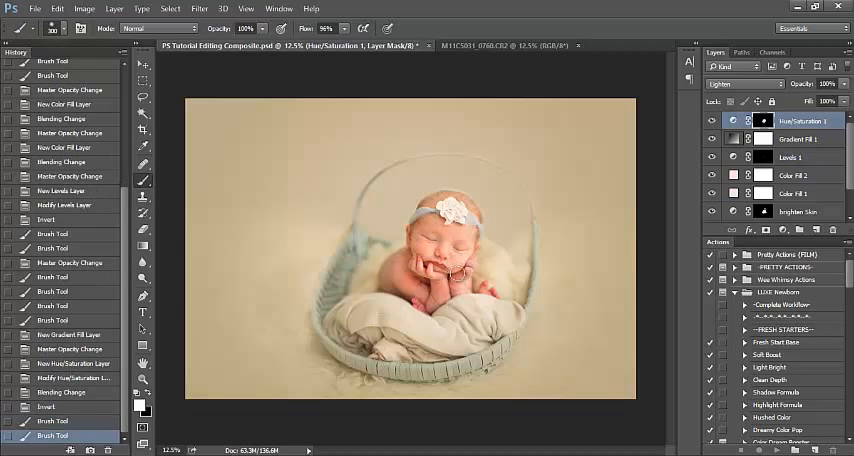
mouse_move(458, 288)
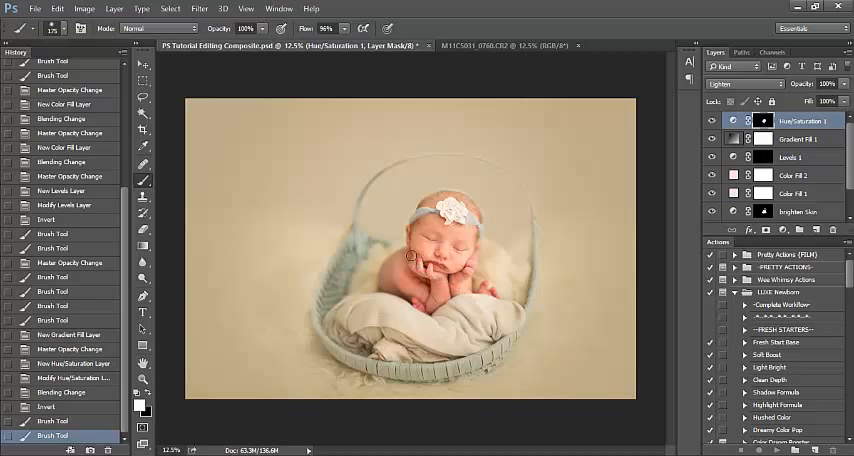
mouse_move(452, 256)
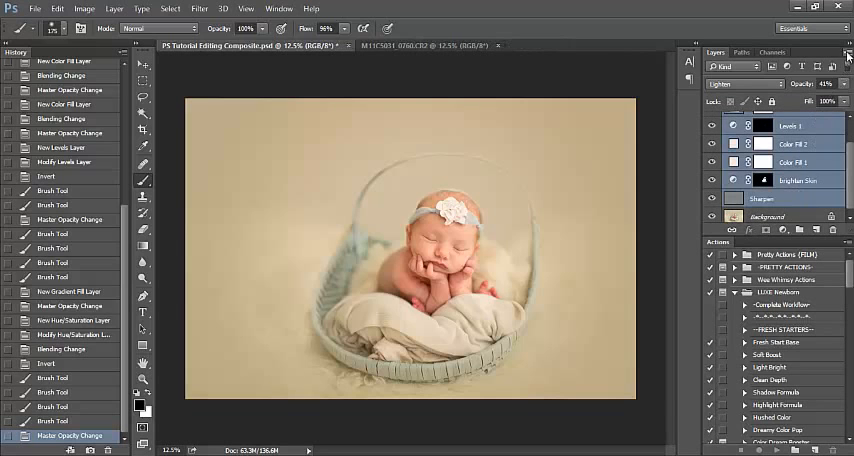
- Create Group 1 from the selected edit layers via New Group from Layers
left_click(844, 52)
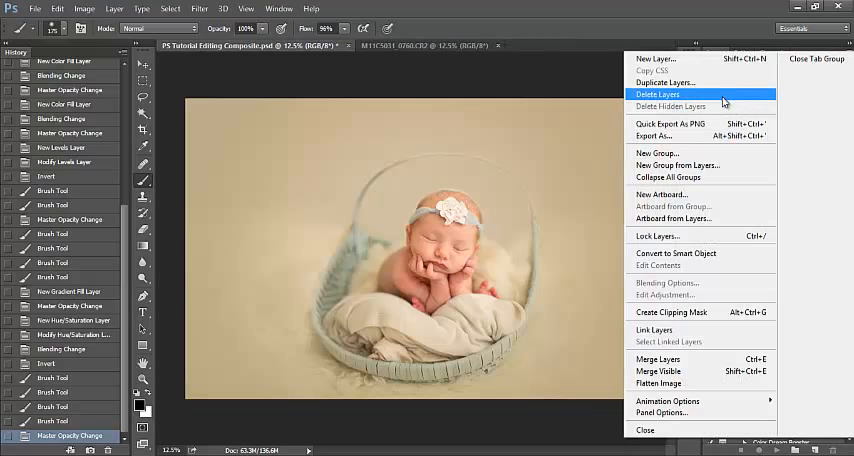
left_click(676, 164)
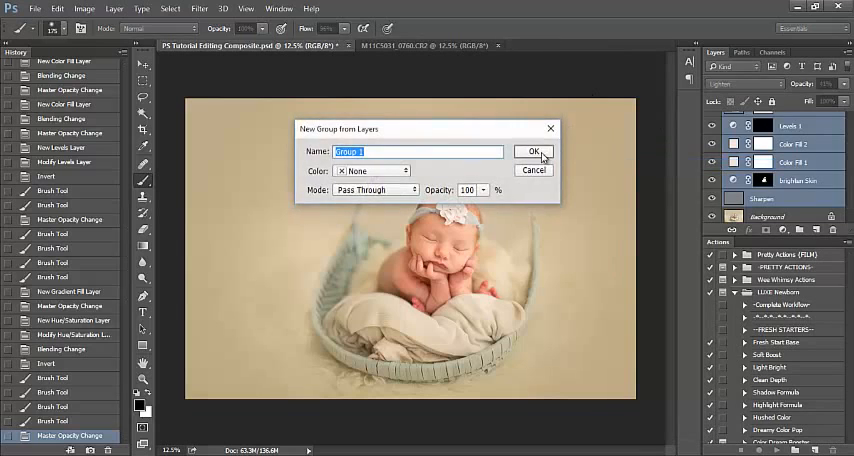
left_click(534, 152)
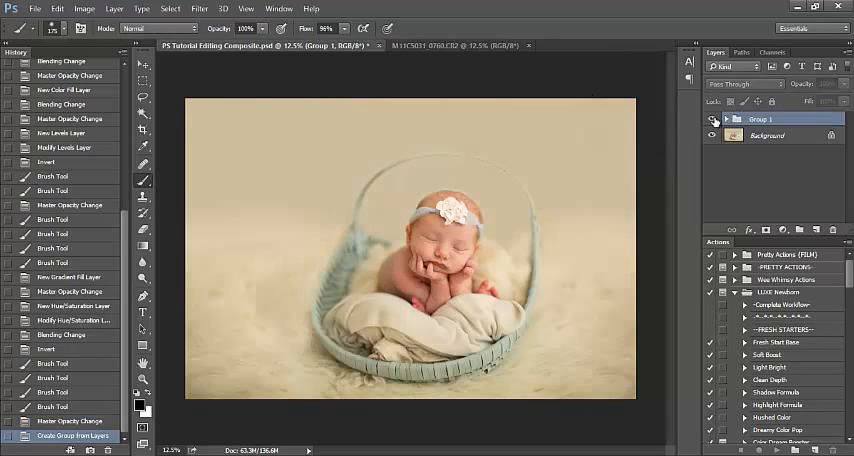